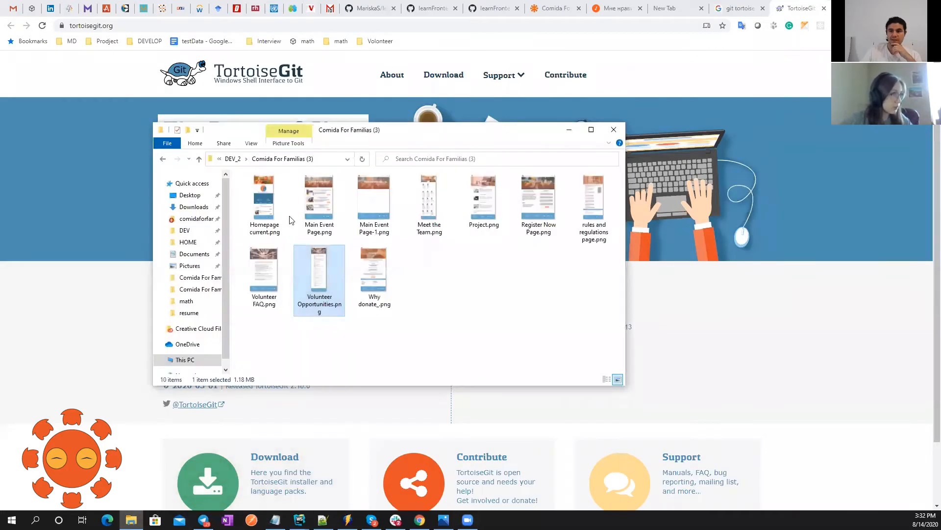
Start a Git commit to master for the comidaforfamilias_v2 repository from the DEV_2 folder
{"action": "left_click", "coordinate": [198, 158]}
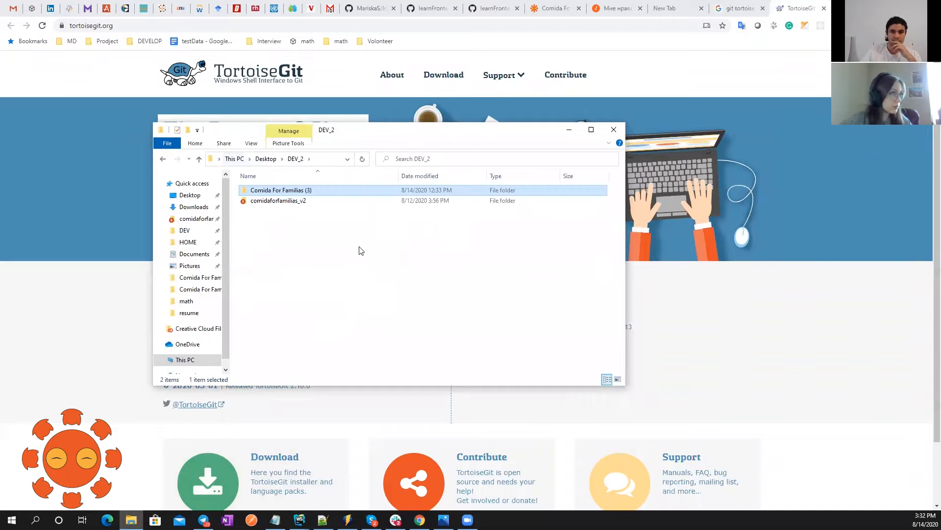
{"action": "right_click", "coordinate": [277, 200]}
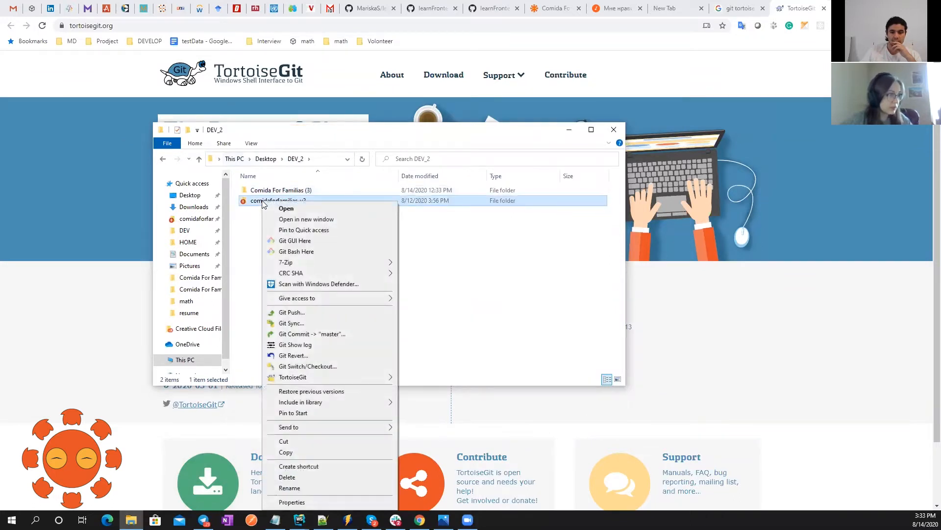
{"action": "left_click", "coordinate": [293, 376]}
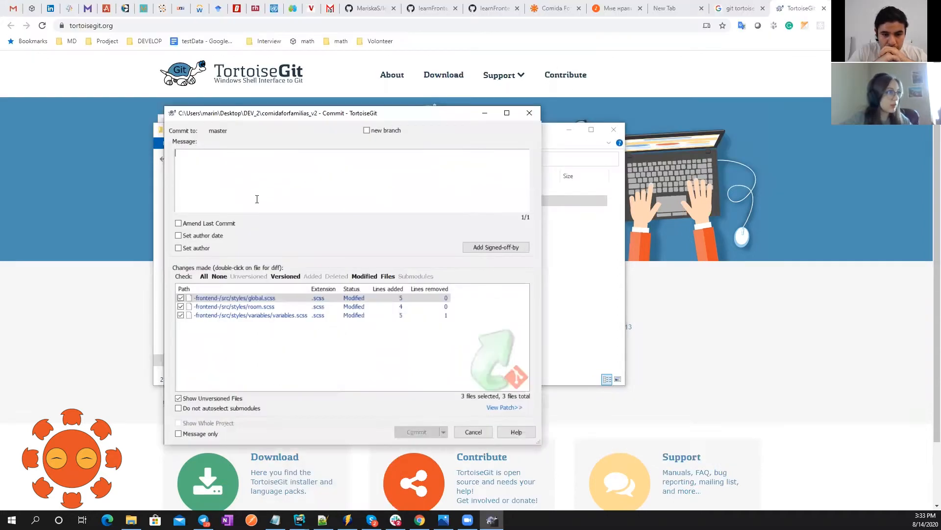
{"action": "left_click", "coordinate": [235, 298]}
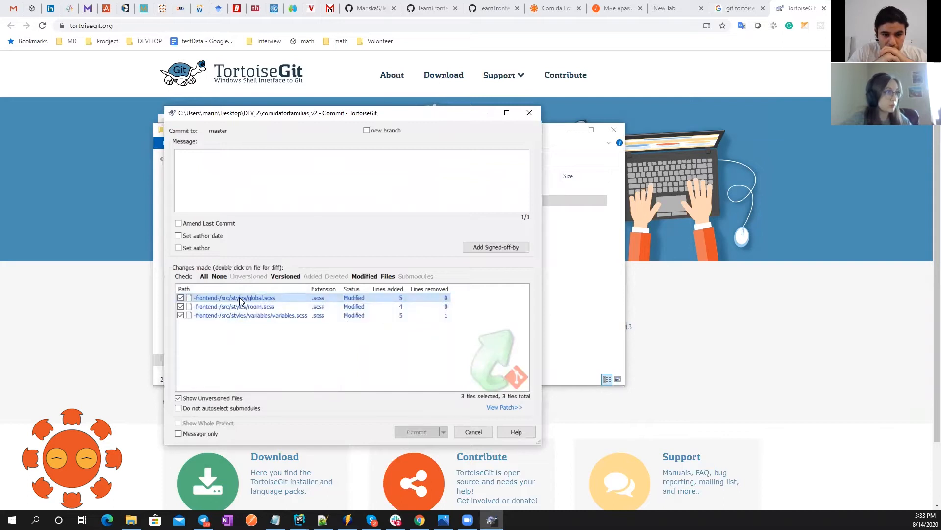
{"action": "right_click", "coordinate": [234, 298]}
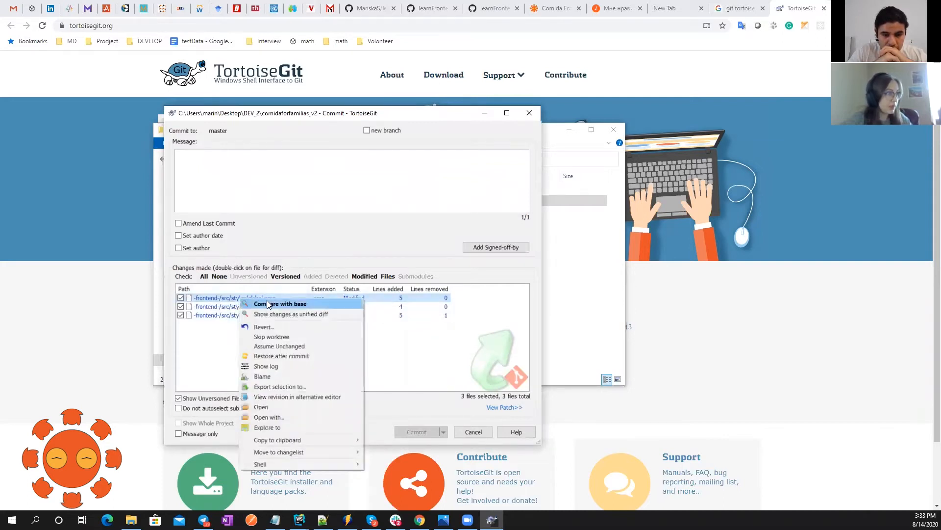
{"action": "left_click", "coordinate": [281, 303]}
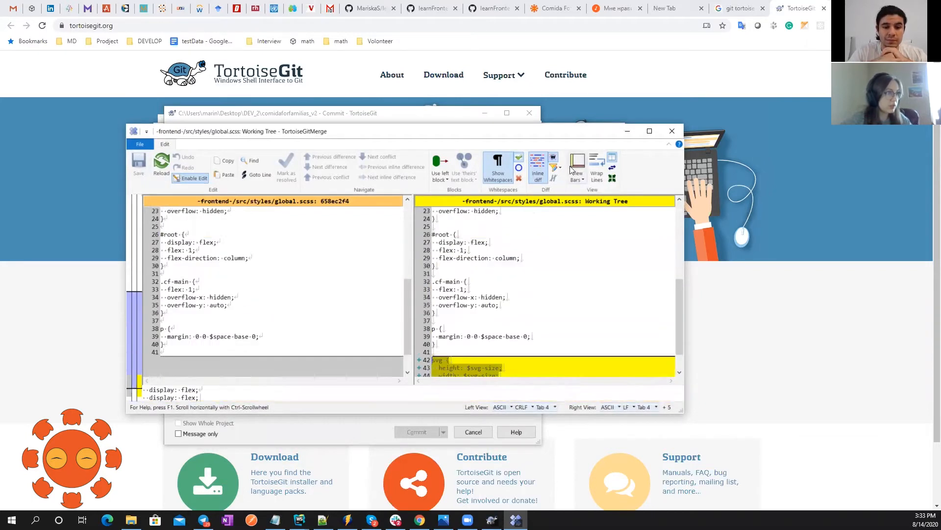
{"action": "left_click", "coordinate": [672, 131]}
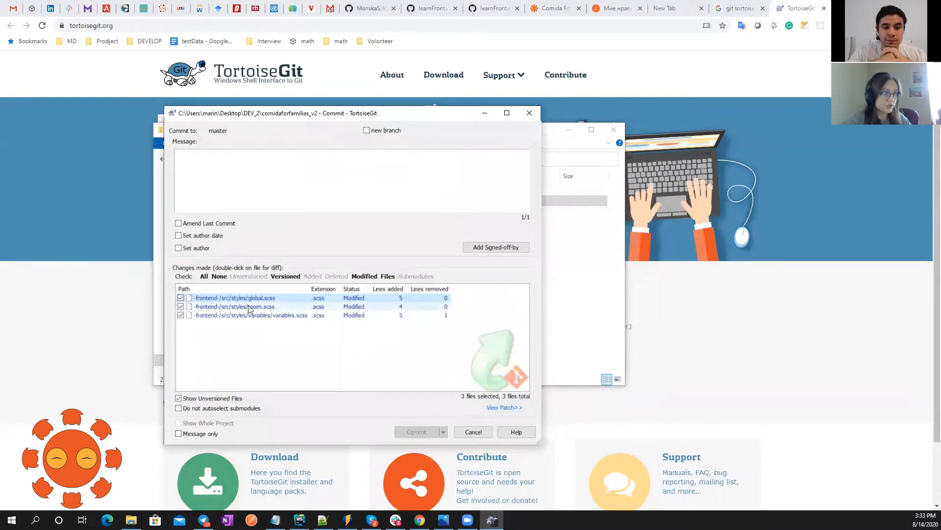
Include variables.scss and target a new branch named volunteer instead of master
{"action": "left_click", "coordinate": [250, 314]}
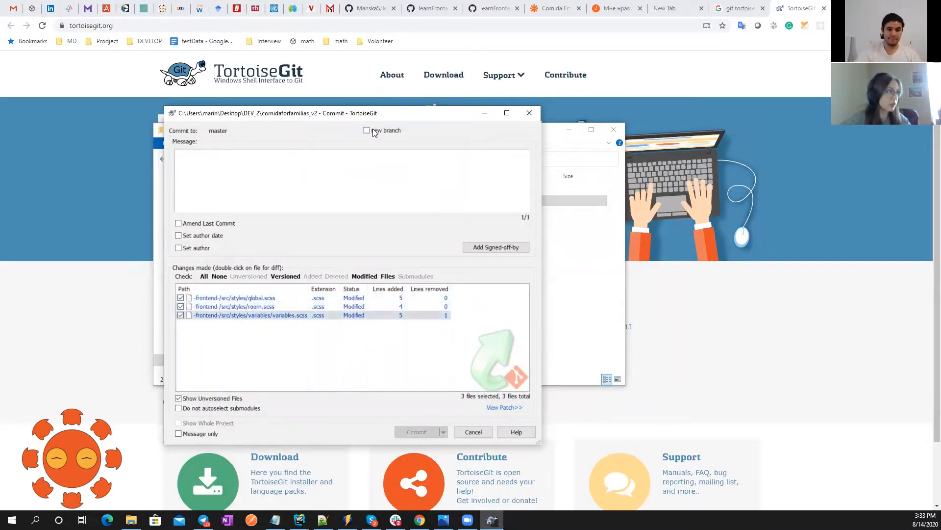
{"action": "left_click", "coordinate": [367, 131]}
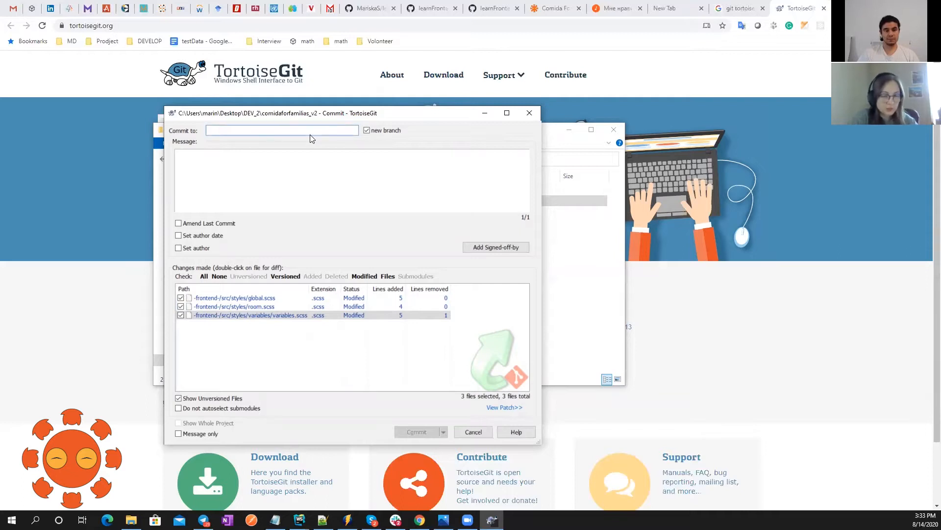
{"action": "type", "text": "volnt"}
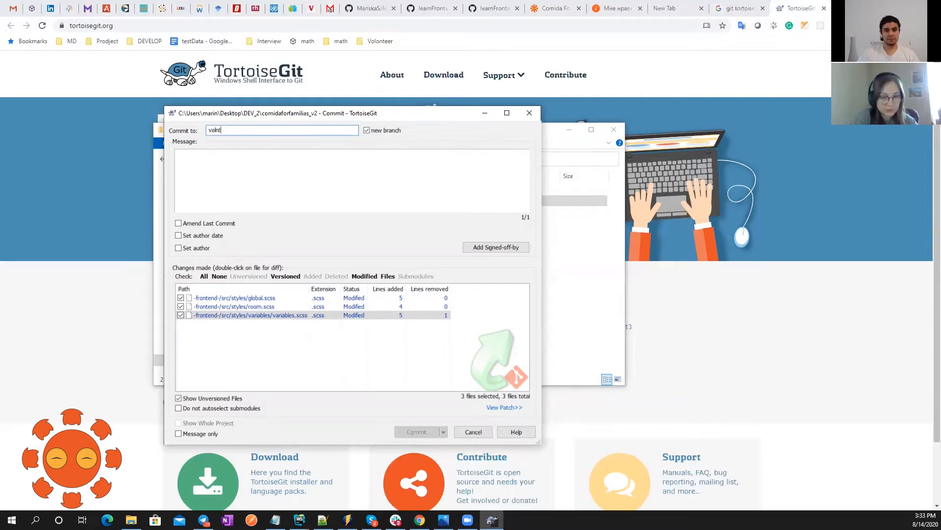
{"action": "type", "text": "eer"}
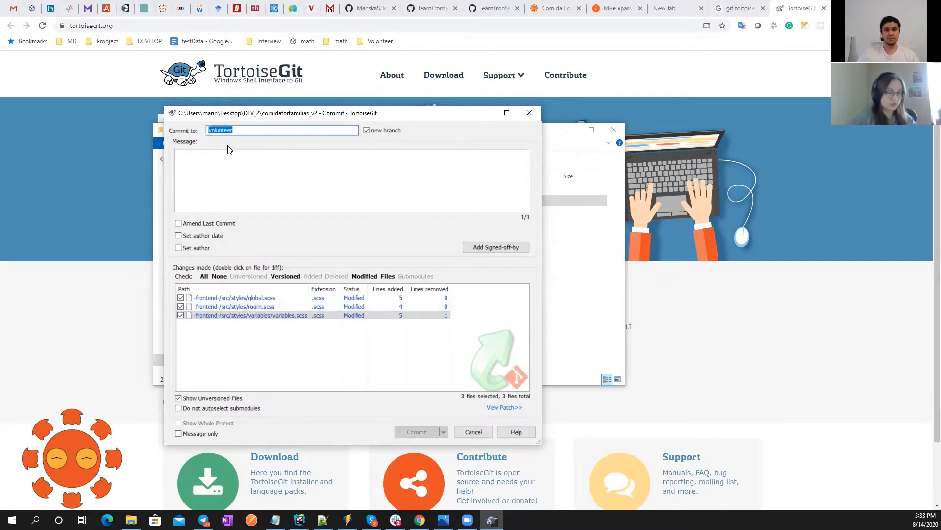
Commit the three stylesheets with the message 'volunteer add page'
{"action": "left_click", "coordinate": [252, 181]}
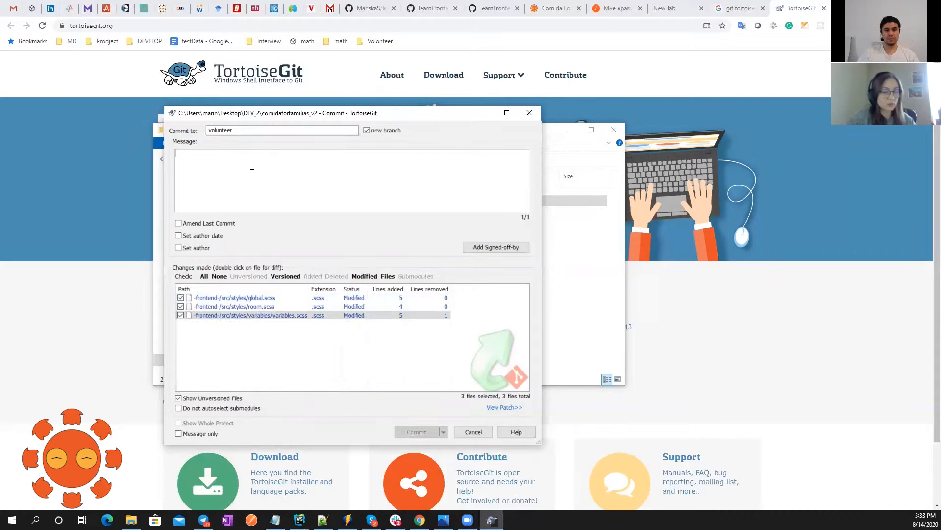
{"action": "type", "text": "volunteer"}
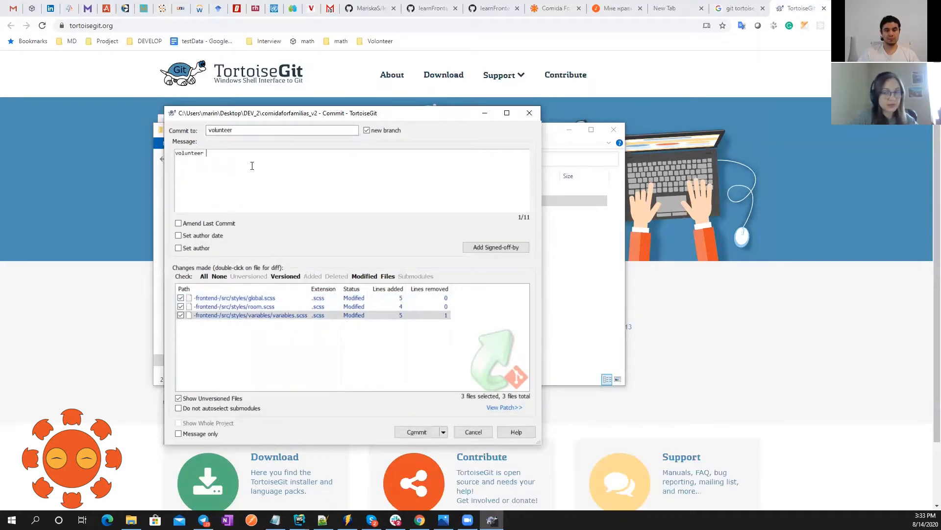
{"action": "type", "text": "add"}
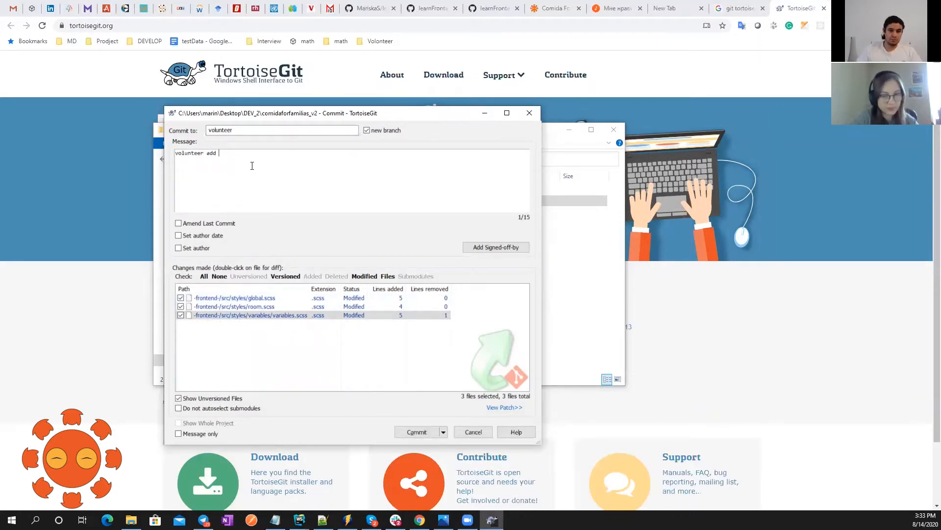
{"action": "type", "text": "page"}
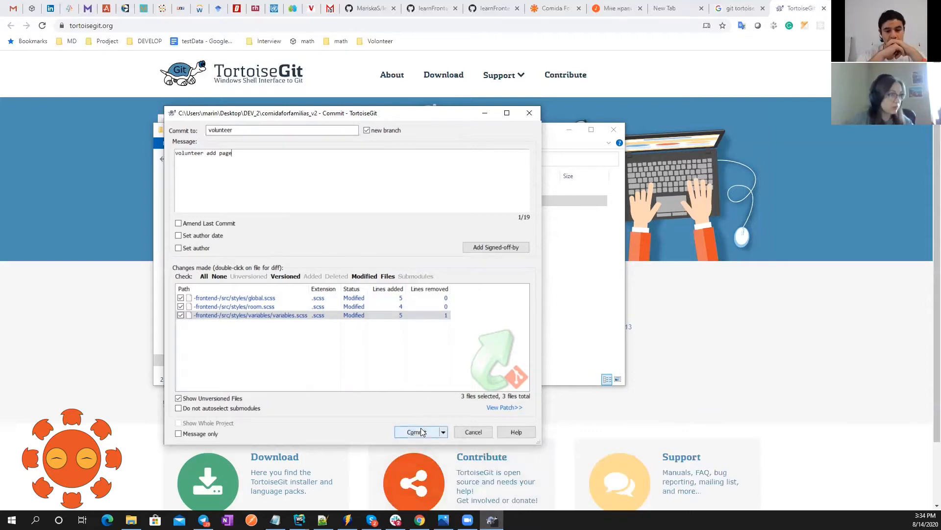
{"action": "left_click", "coordinate": [416, 432]}
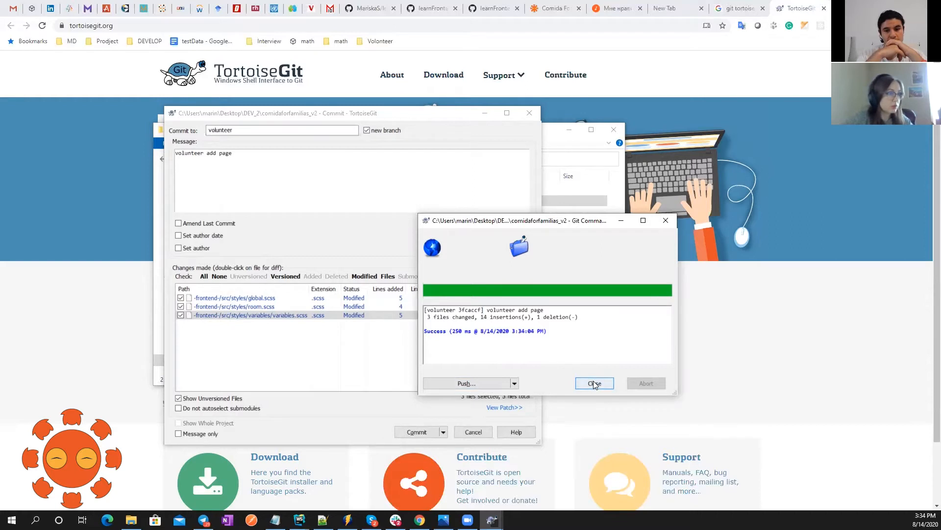
Switch the repository from volunteer back to master via Git Switch/Checkout
{"action": "left_click", "coordinate": [593, 384]}
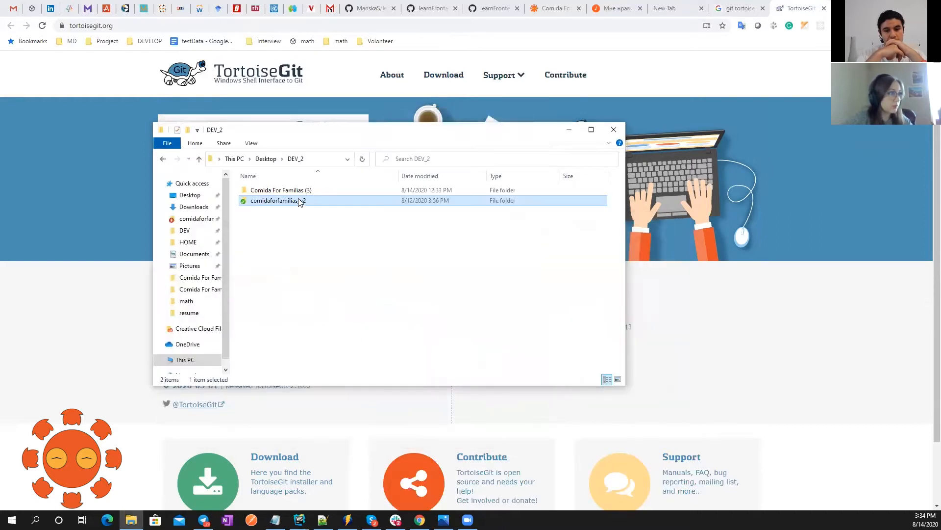
{"action": "right_click", "coordinate": [274, 200]}
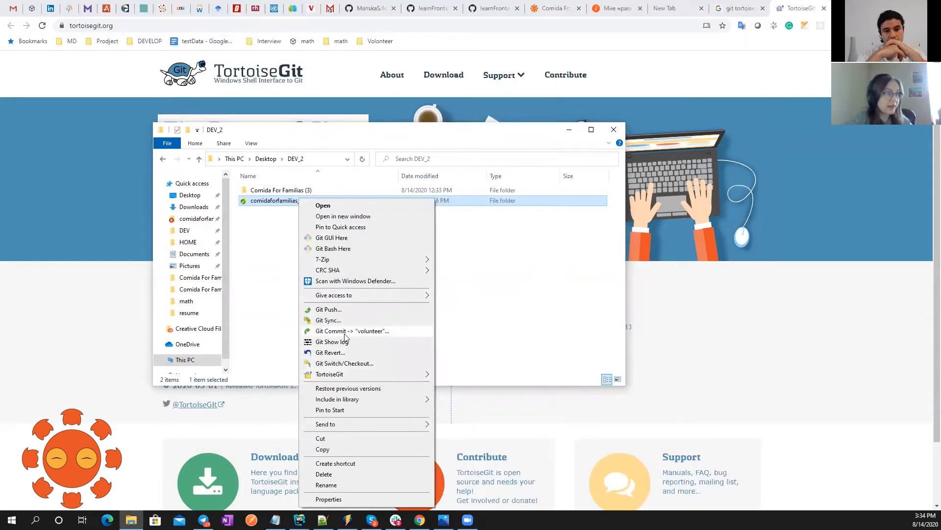
{"action": "mouse_move", "coordinate": [361, 336]}
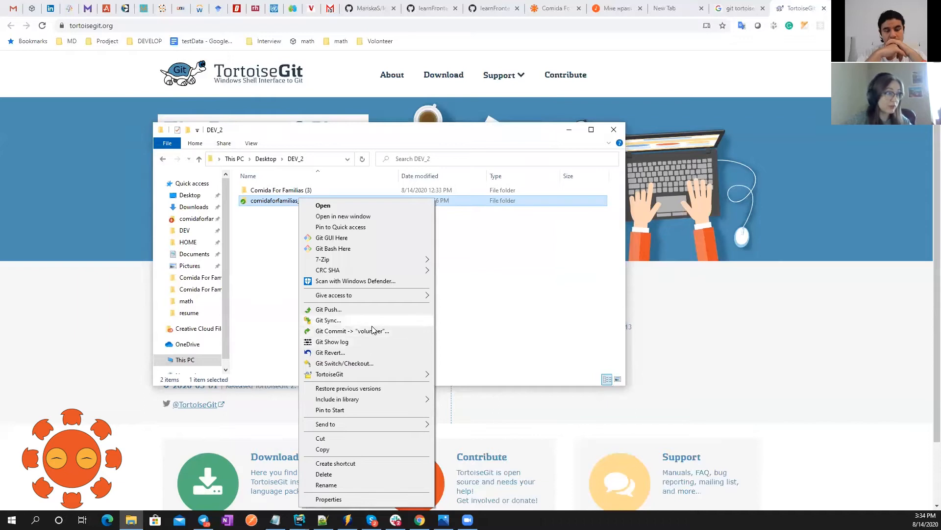
{"action": "left_click", "coordinate": [344, 362]}
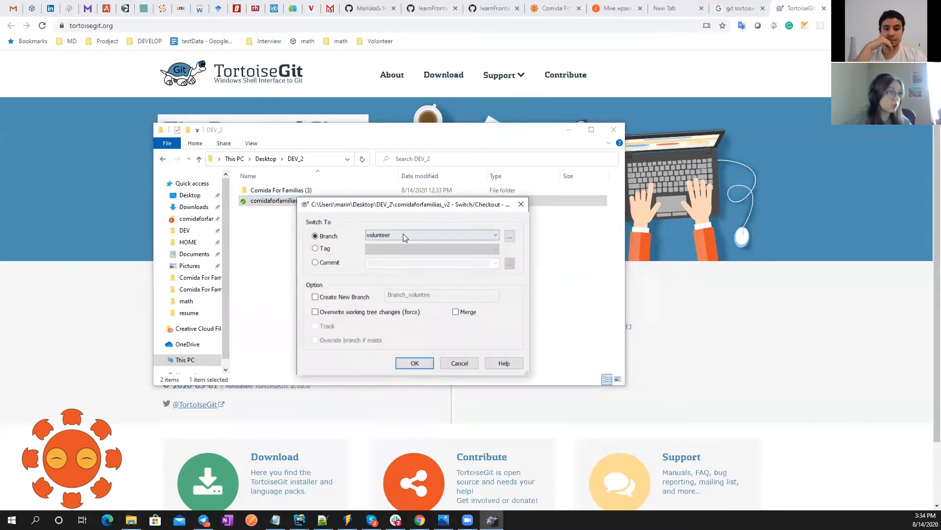
{"action": "left_click", "coordinate": [495, 234]}
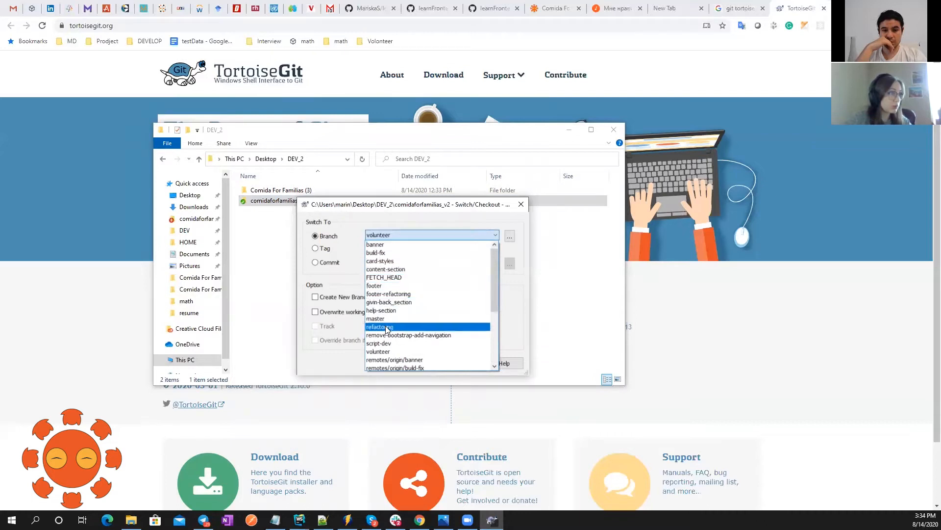
{"action": "left_click", "coordinate": [375, 318]}
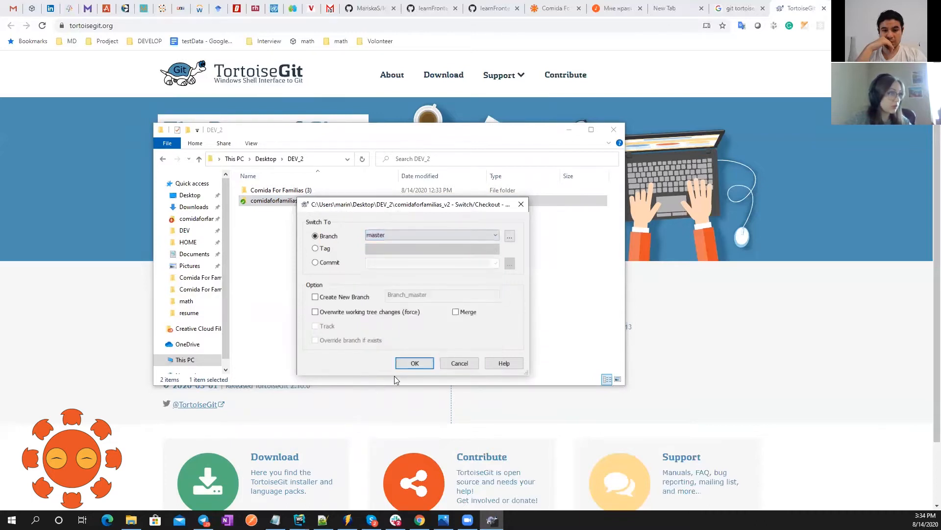
{"action": "left_click", "coordinate": [414, 363]}
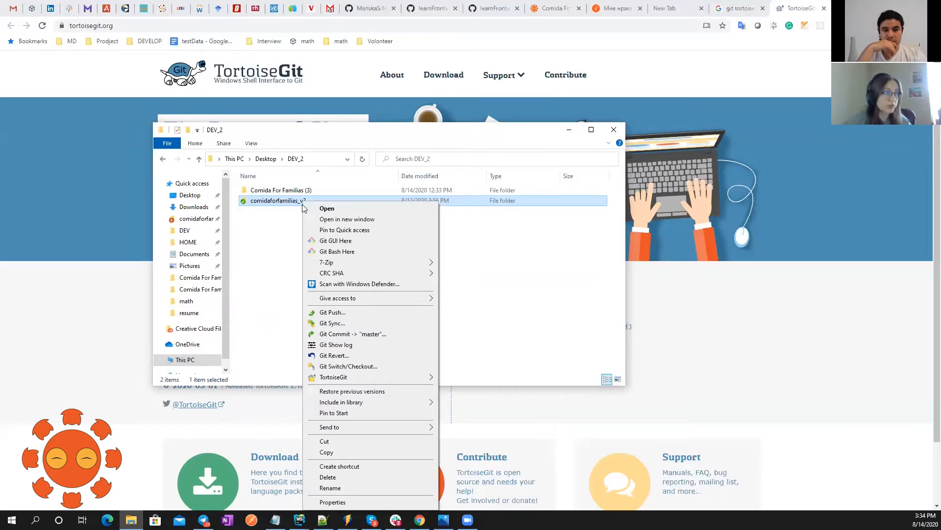
{"action": "mouse_move", "coordinate": [333, 376]}
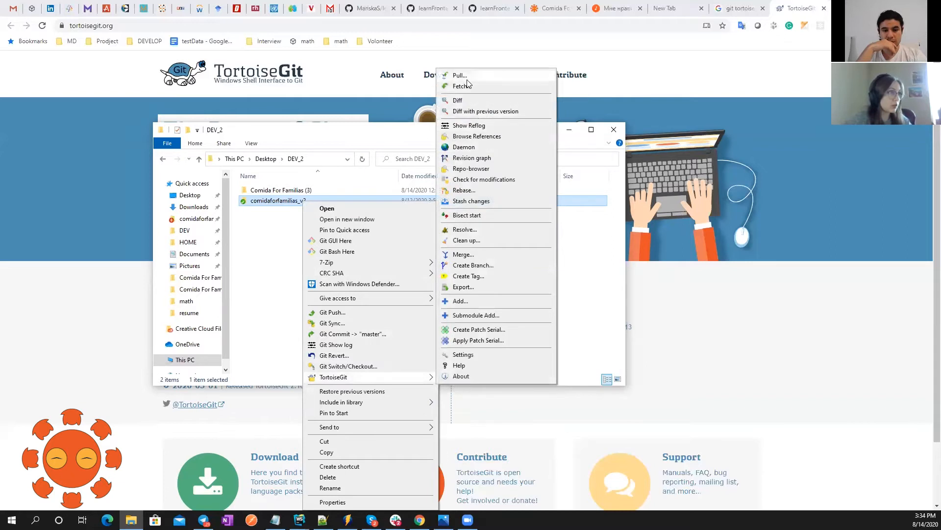
Pull master from origin, already up to date, and dismiss the pull report
{"action": "left_click", "coordinate": [459, 75]}
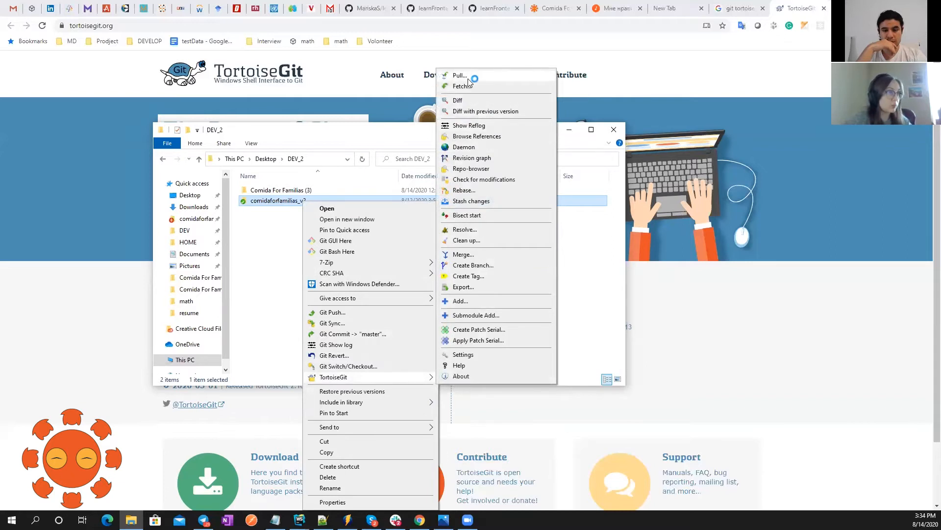
{"action": "left_click", "coordinate": [459, 76]}
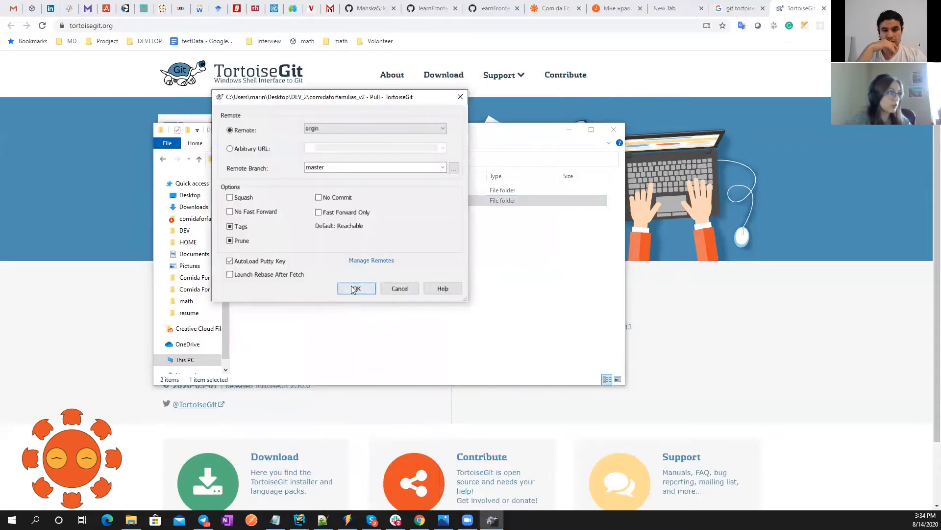
{"action": "left_click", "coordinate": [355, 288]}
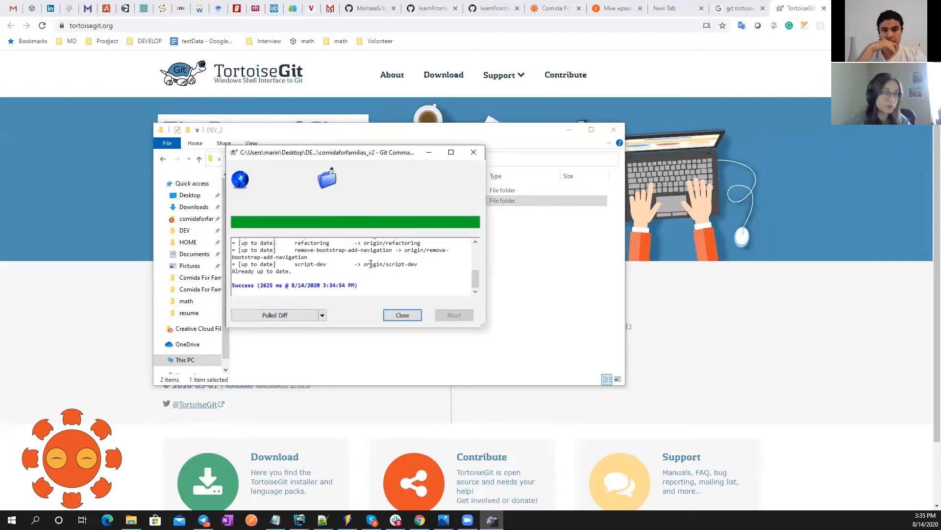
{"action": "left_click", "coordinate": [402, 315]}
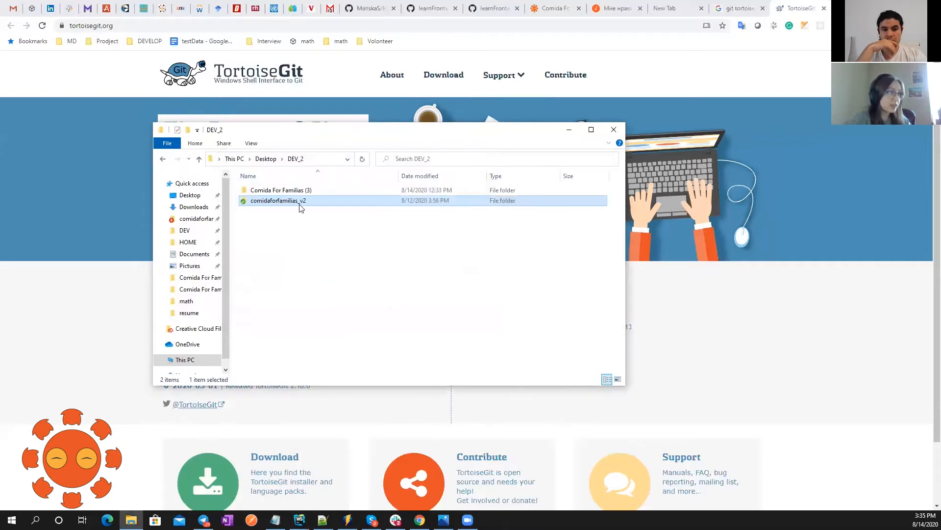
Show the repository log and view the files changed by the 'banner component - redesign' commit
{"action": "right_click", "coordinate": [277, 200]}
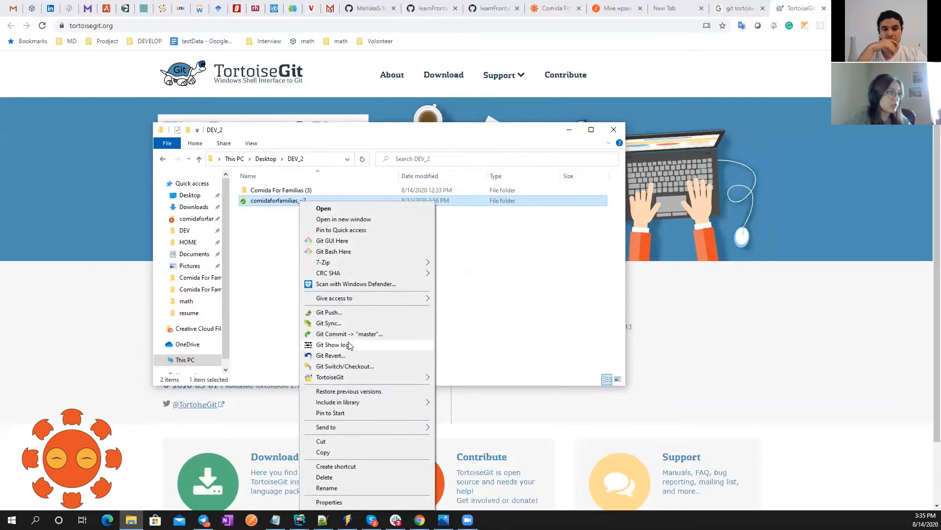
{"action": "left_click", "coordinate": [336, 345]}
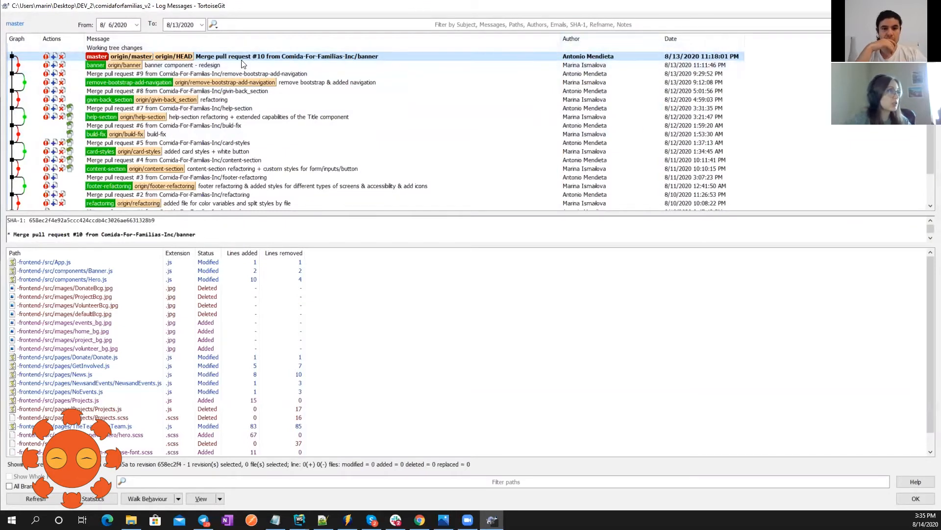
{"action": "left_click", "coordinate": [240, 55]}
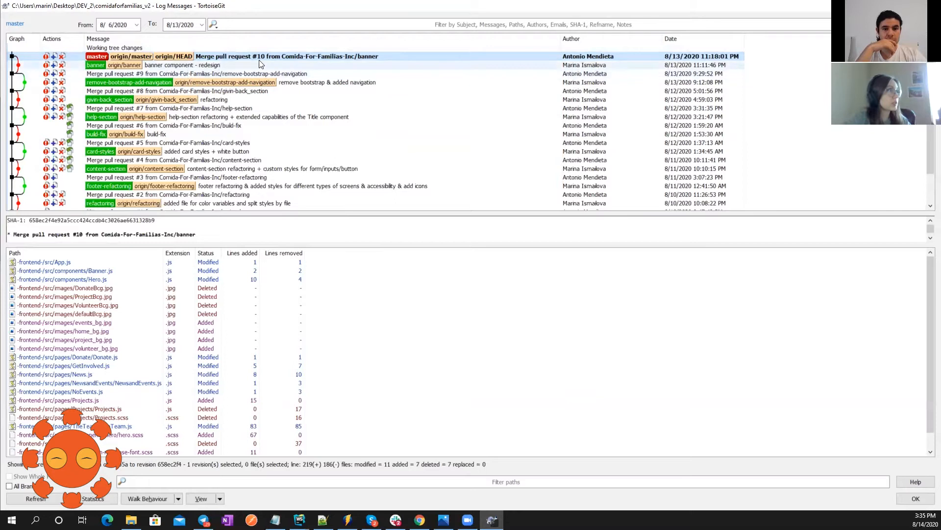
{"action": "left_click", "coordinate": [180, 65]}
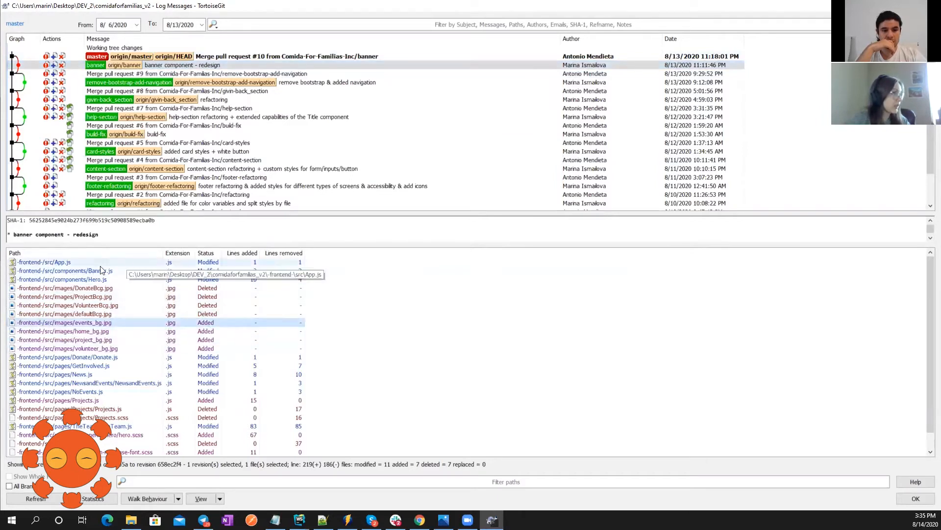
Compare Banner.js with its base version in TortoiseGitMerge, then close the diff
{"action": "right_click", "coordinate": [60, 271]}
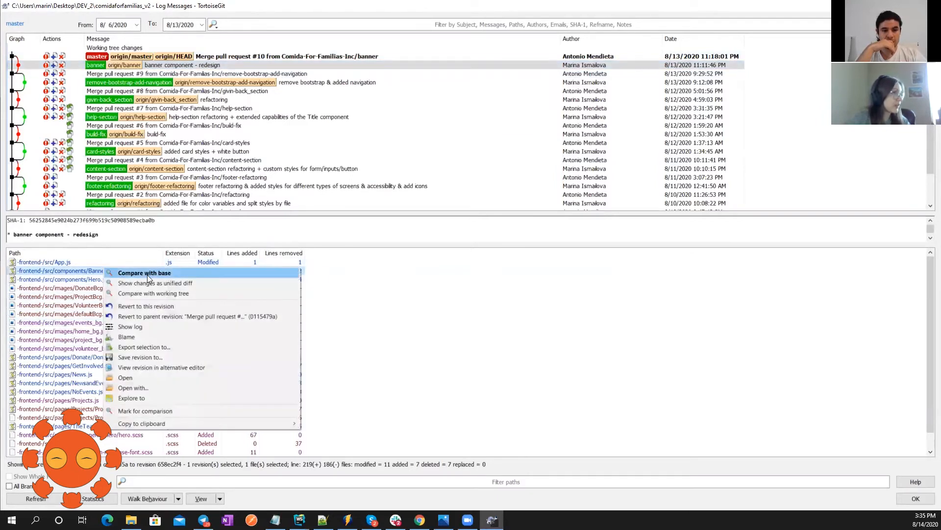
{"action": "left_click", "coordinate": [144, 272]}
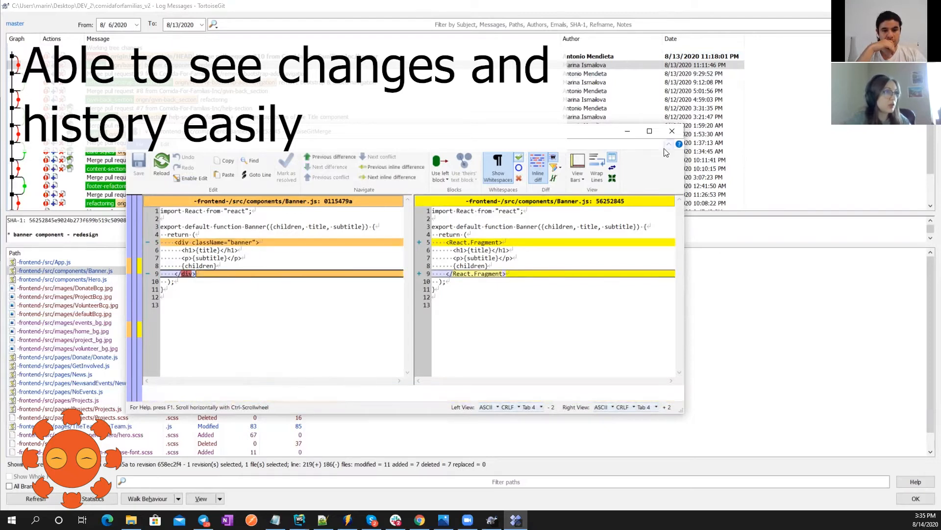
{"action": "left_click", "coordinate": [672, 130]}
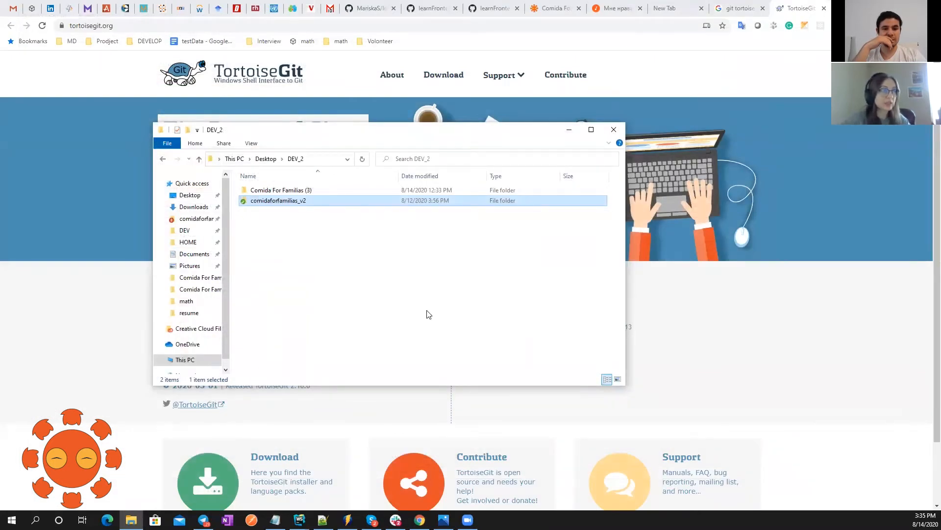
{"action": "mouse_move", "coordinate": [438, 309]}
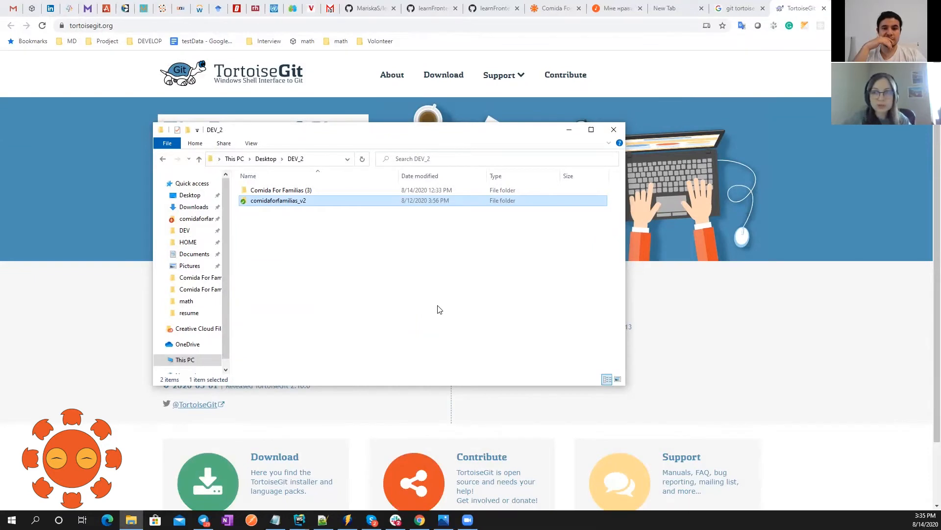
{"action": "mouse_move", "coordinate": [428, 315]}
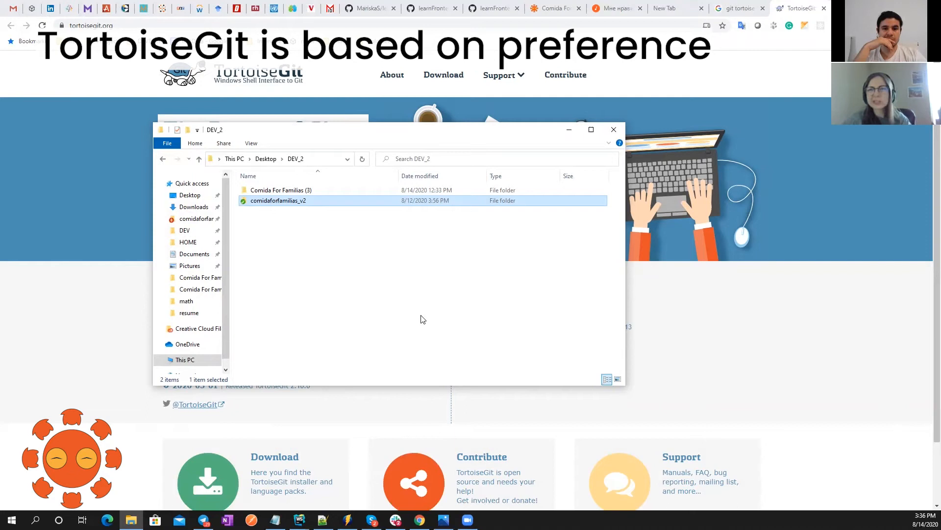
{"action": "mouse_move", "coordinate": [311, 228]}
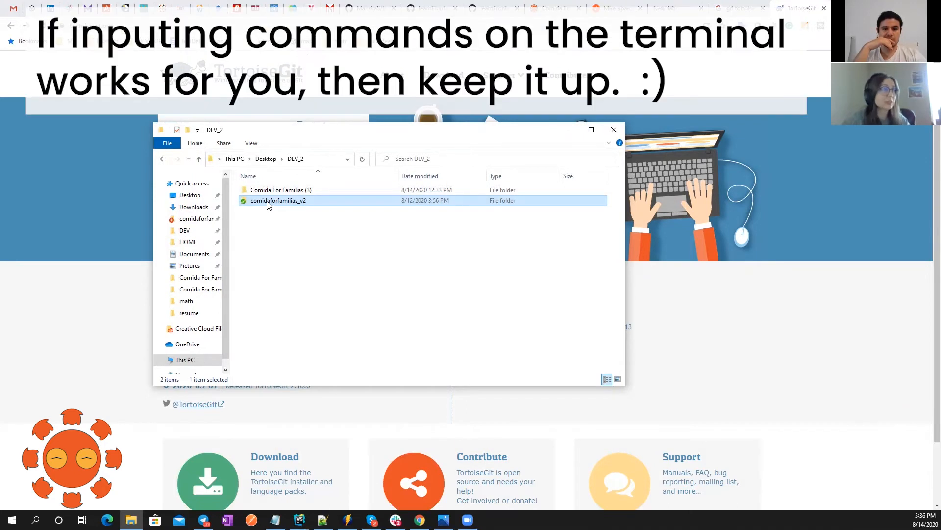
Switch the working copy to the volunteer branch and dismiss the checkout report
{"action": "right_click", "coordinate": [277, 200]}
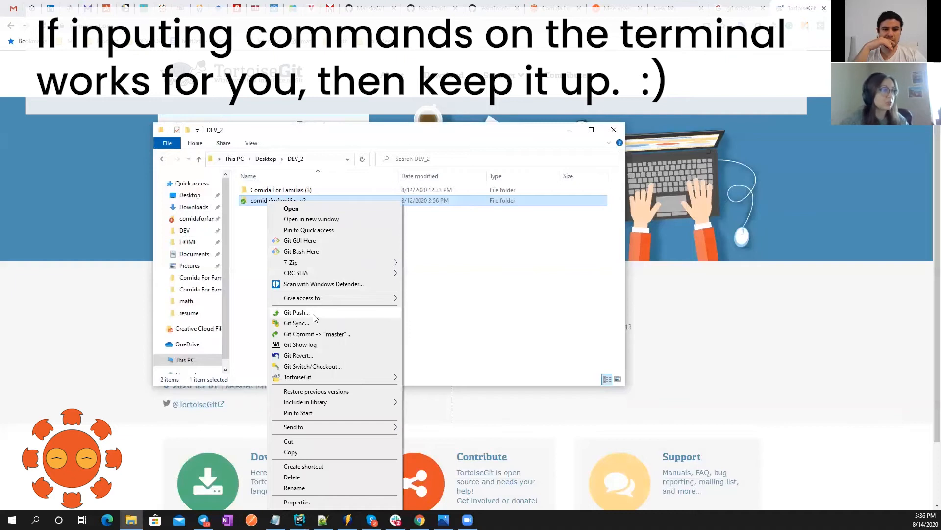
{"action": "mouse_move", "coordinate": [317, 355]}
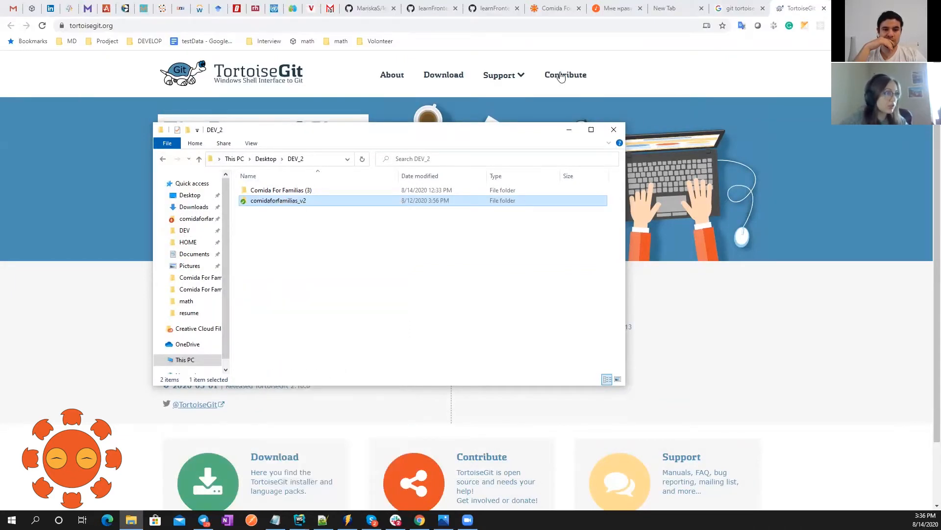
{"action": "left_click", "coordinate": [494, 235]}
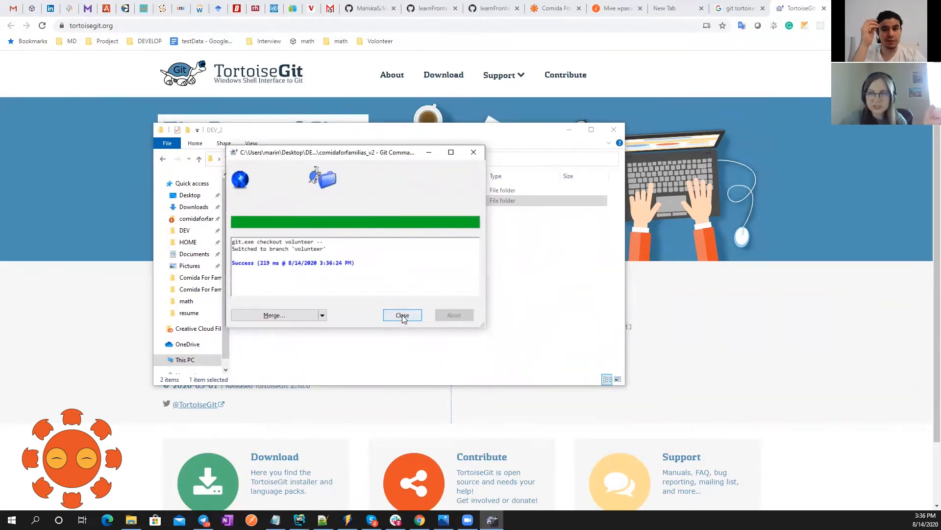
{"action": "left_click", "coordinate": [402, 315]}
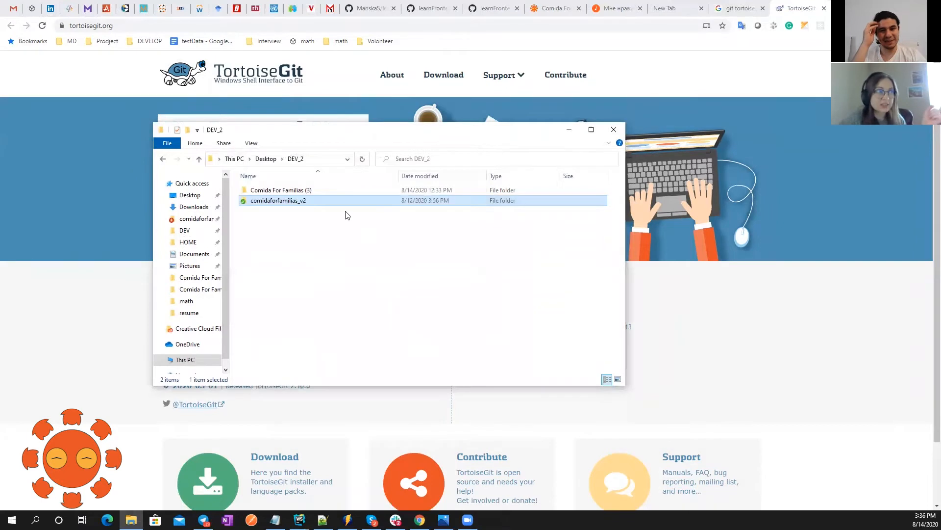
{"action": "right_click", "coordinate": [277, 201]}
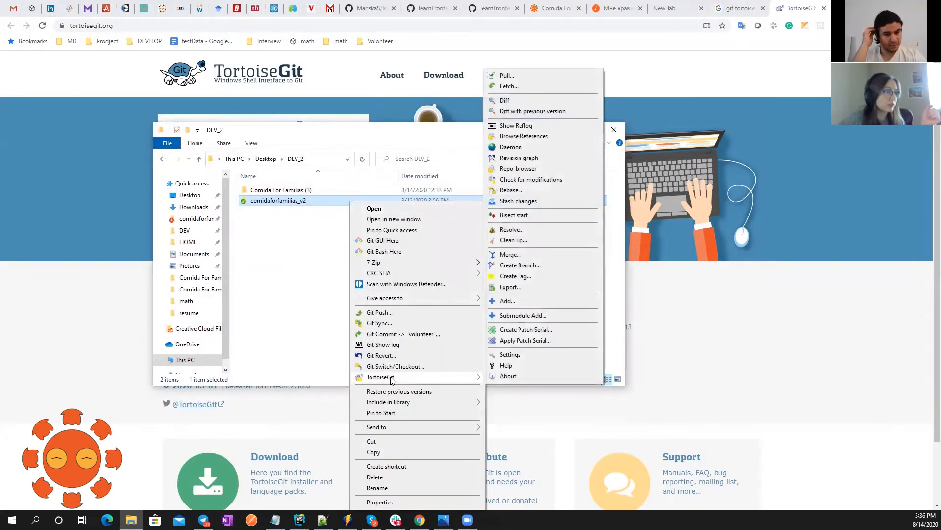
{"action": "mouse_move", "coordinate": [400, 350]}
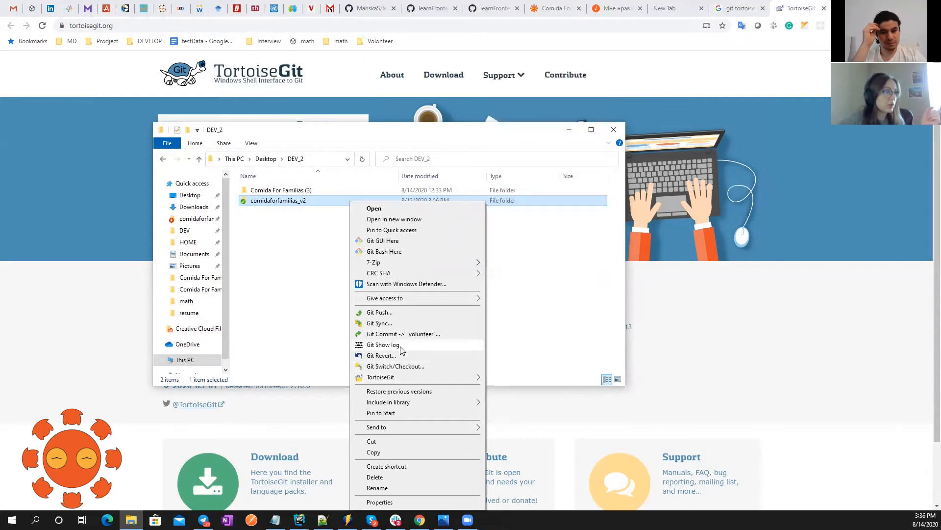
In Browse References under heads, delete eight local branches from banner through help-section
{"action": "left_click", "coordinate": [384, 344]}
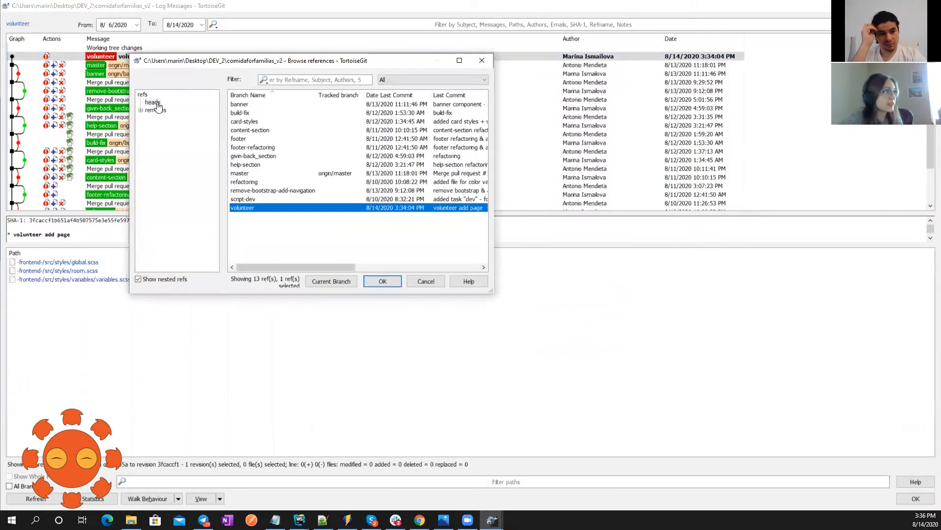
{"action": "left_click", "coordinate": [152, 102]}
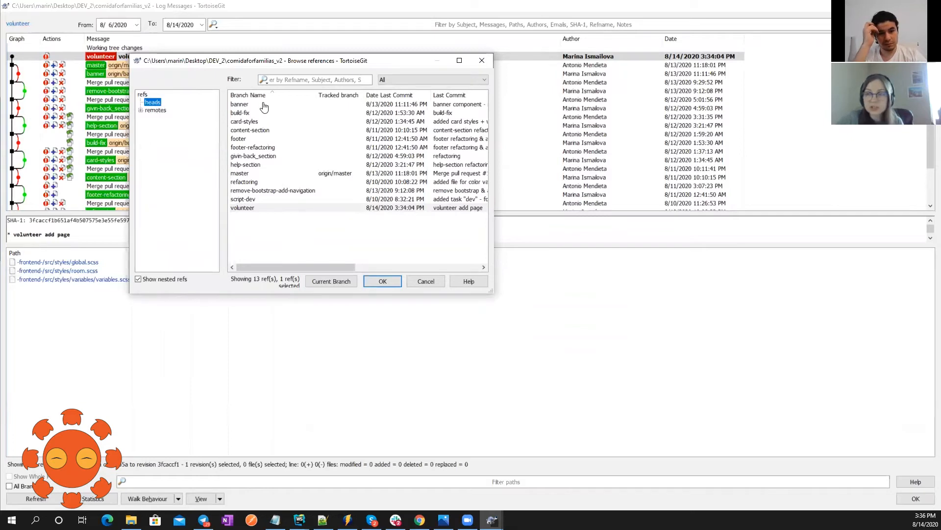
{"action": "left_click", "coordinate": [239, 104]}
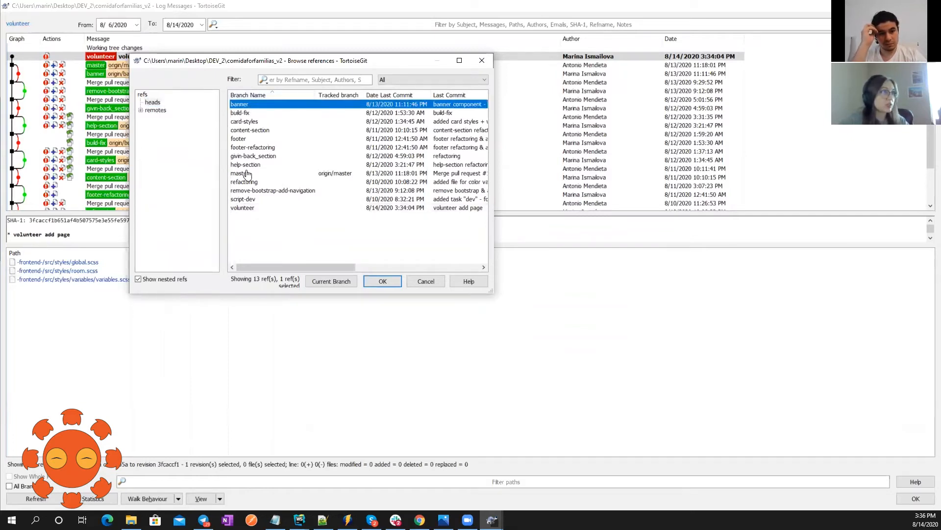
{"action": "left_click", "coordinate": [245, 164]}
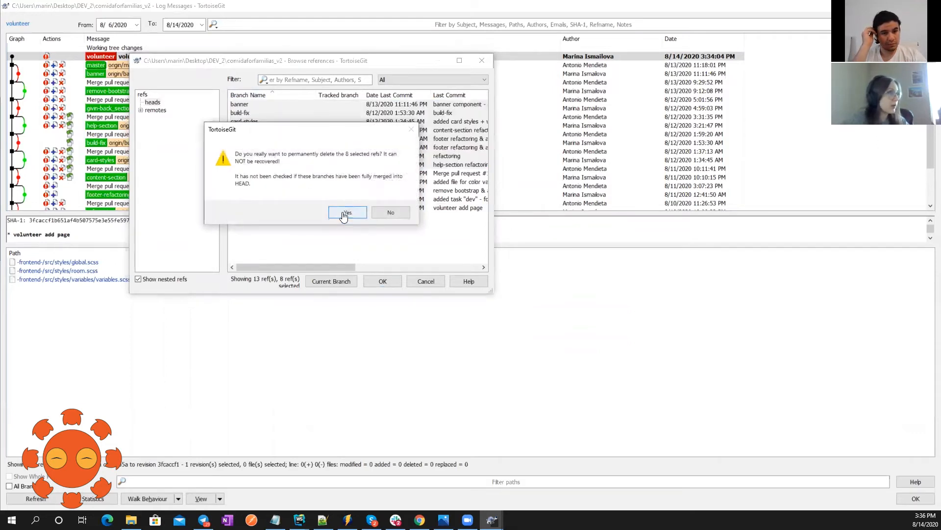
{"action": "left_click", "coordinate": [347, 212]}
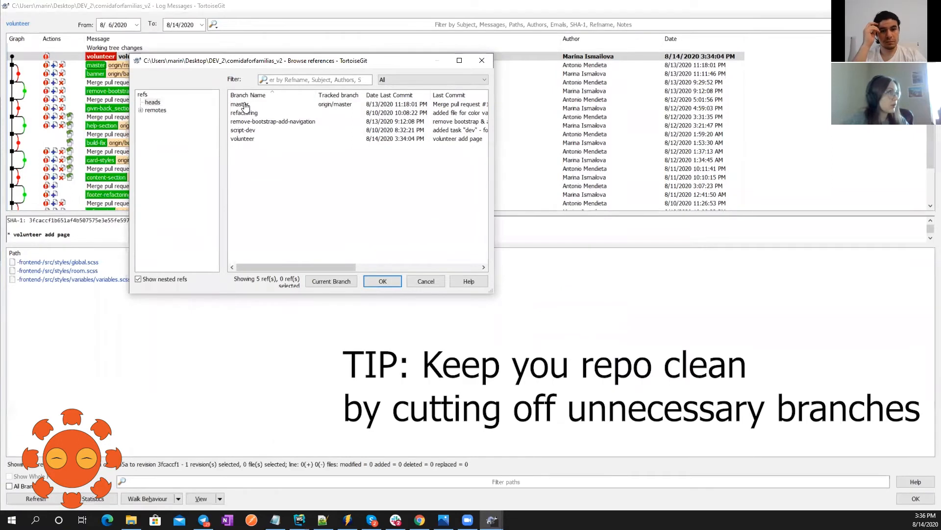
Delete refactoring through script-dev, leaving only master and volunteer, and list the remotes
{"action": "left_click", "coordinate": [153, 101]}
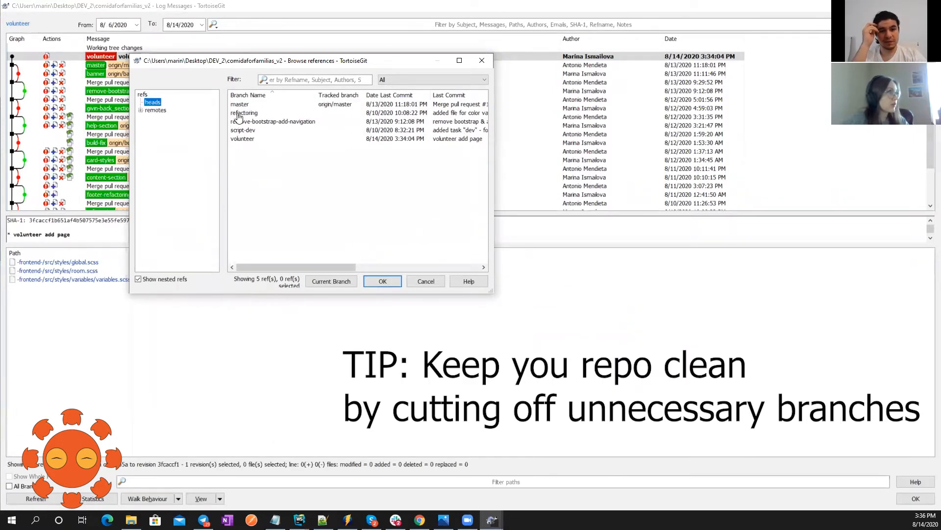
{"action": "left_click", "coordinate": [272, 120]}
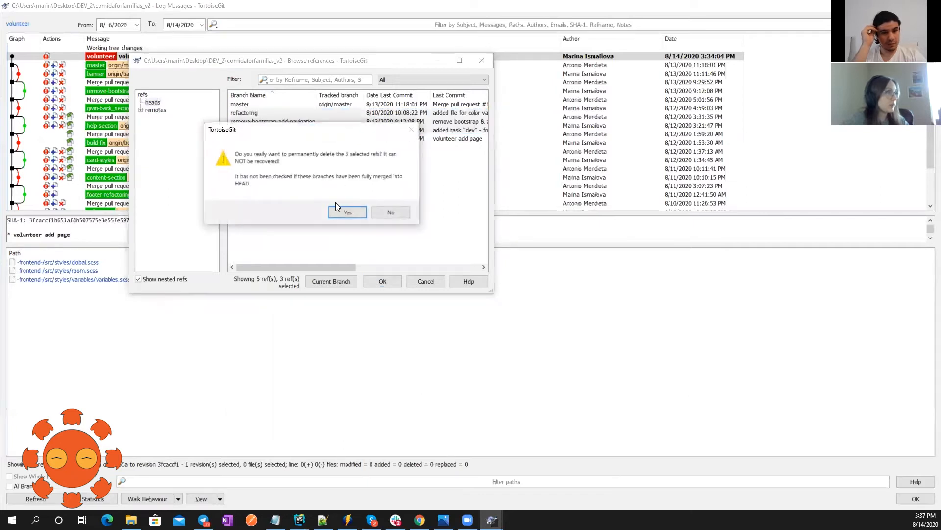
{"action": "left_click", "coordinate": [347, 212]}
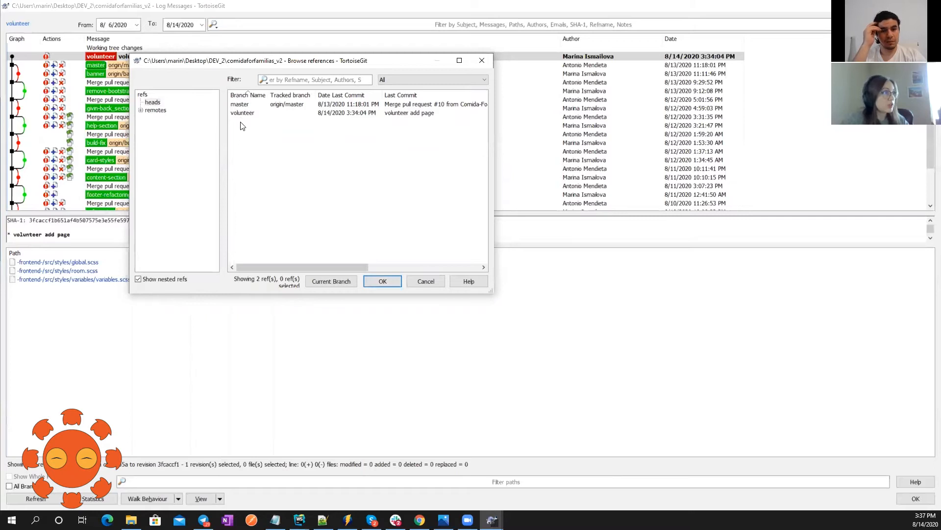
{"action": "left_click", "coordinate": [155, 110]}
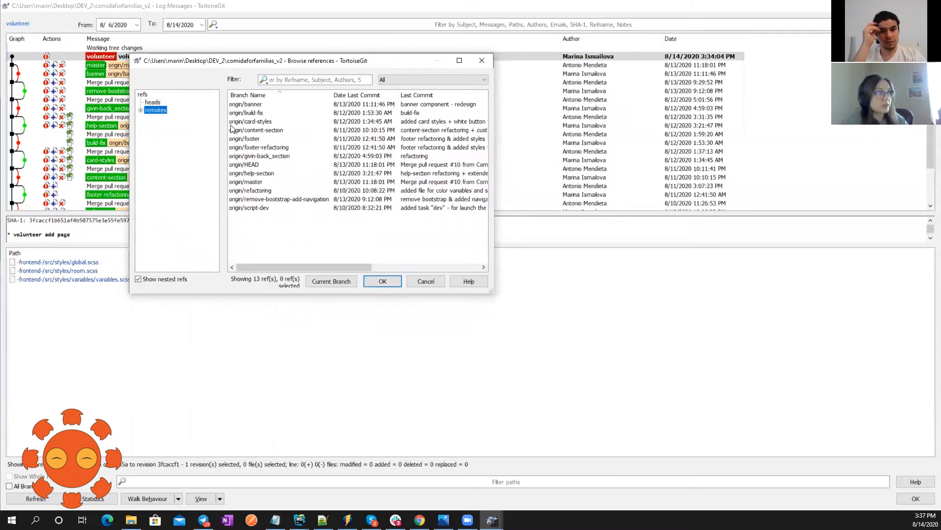
{"action": "mouse_move", "coordinate": [133, 128]}
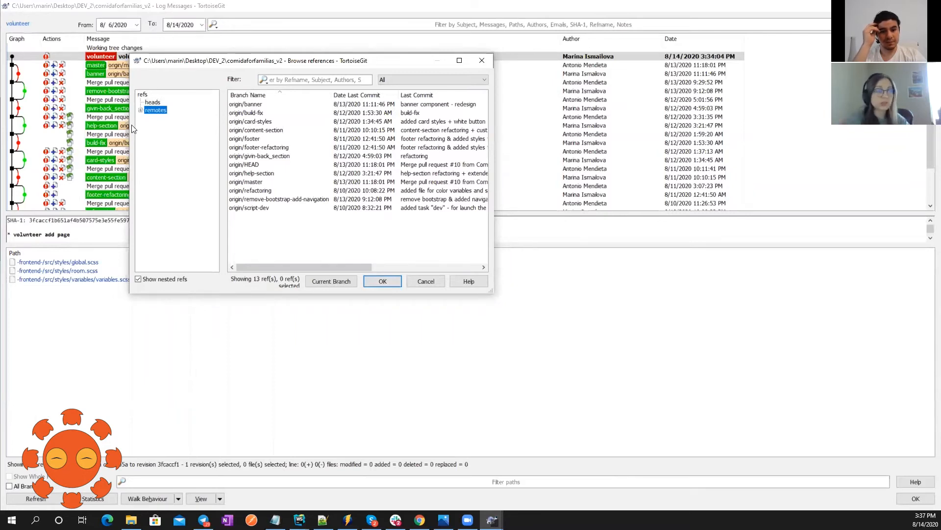
Delete seven remote branches from origin/banner through origin/give-back_section
{"action": "left_click", "coordinate": [245, 104]}
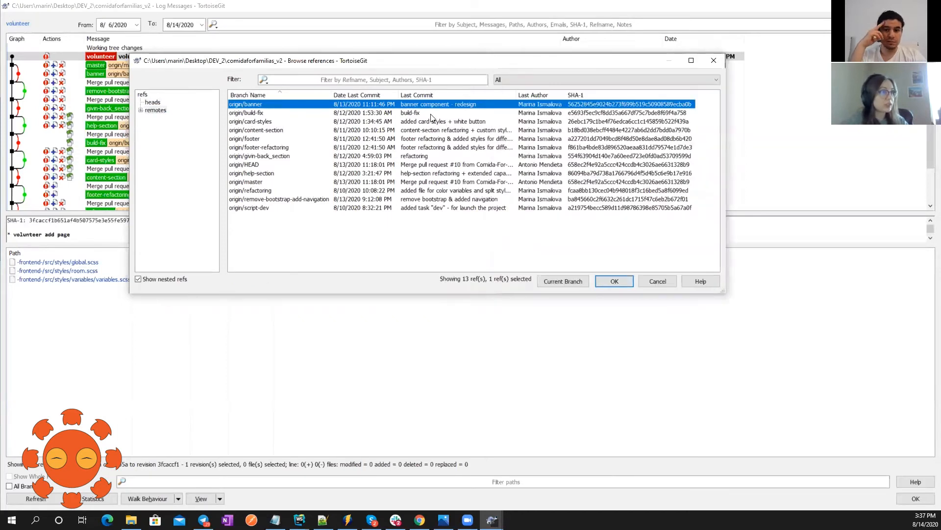
{"action": "left_click", "coordinate": [250, 121]}
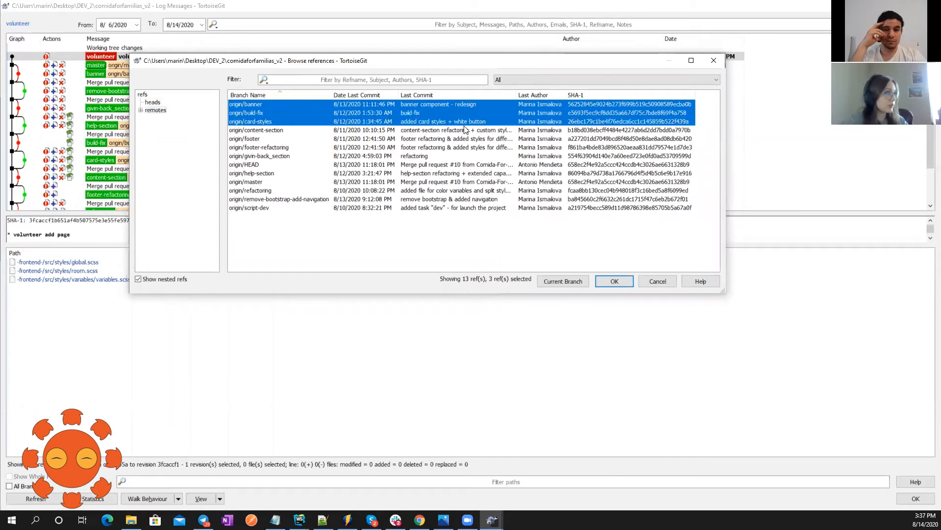
{"action": "left_click", "coordinate": [256, 129]}
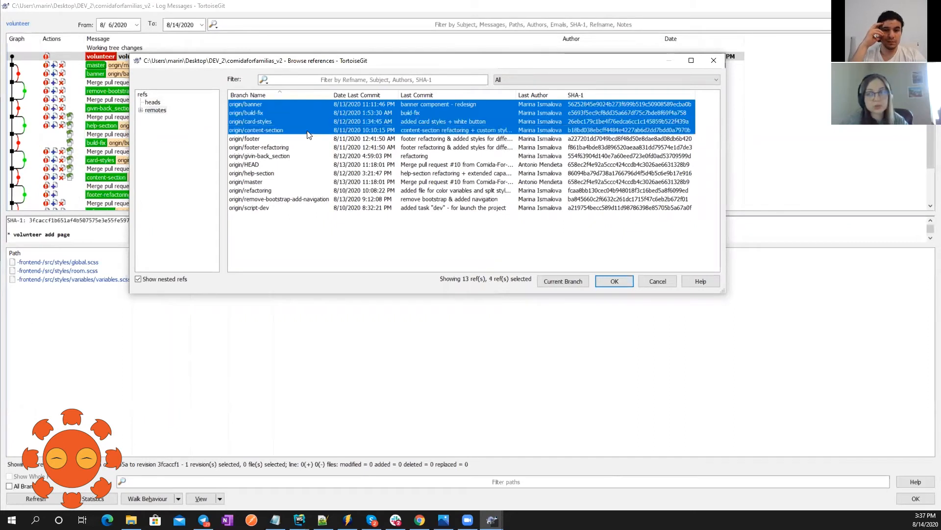
{"action": "left_click", "coordinate": [244, 138]}
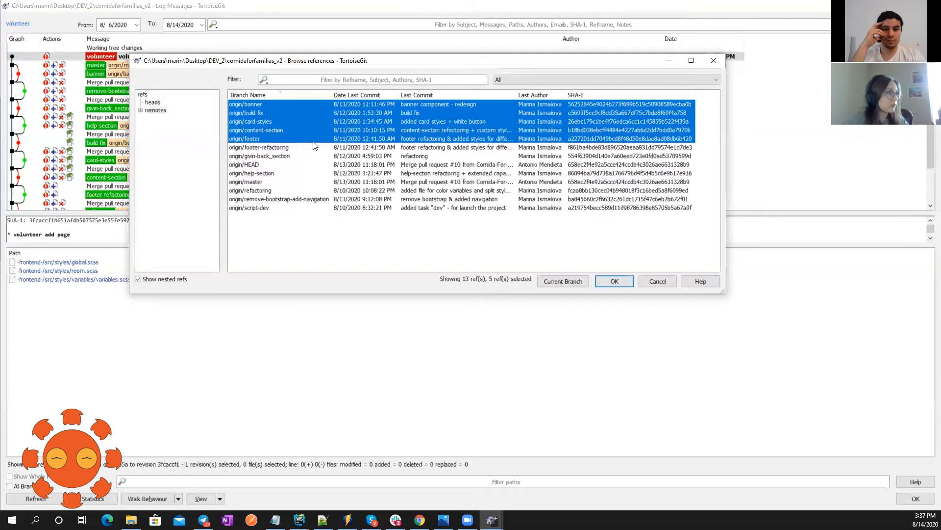
{"action": "left_click", "coordinate": [259, 156]}
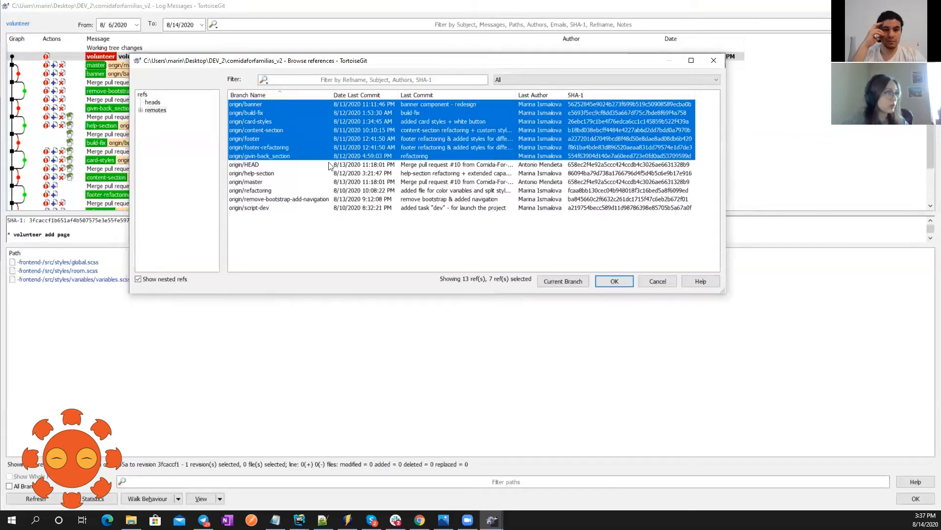
{"action": "mouse_move", "coordinate": [295, 160]}
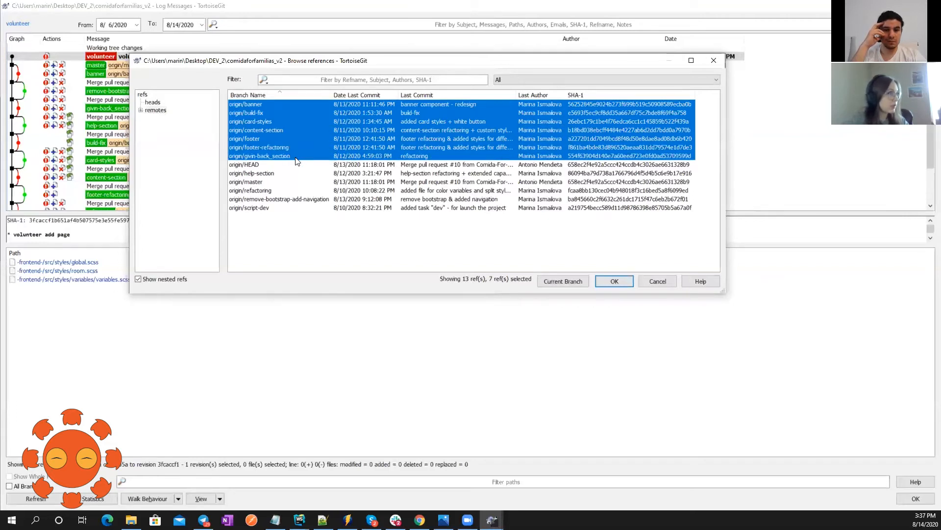
{"action": "mouse_move", "coordinate": [378, 123]}
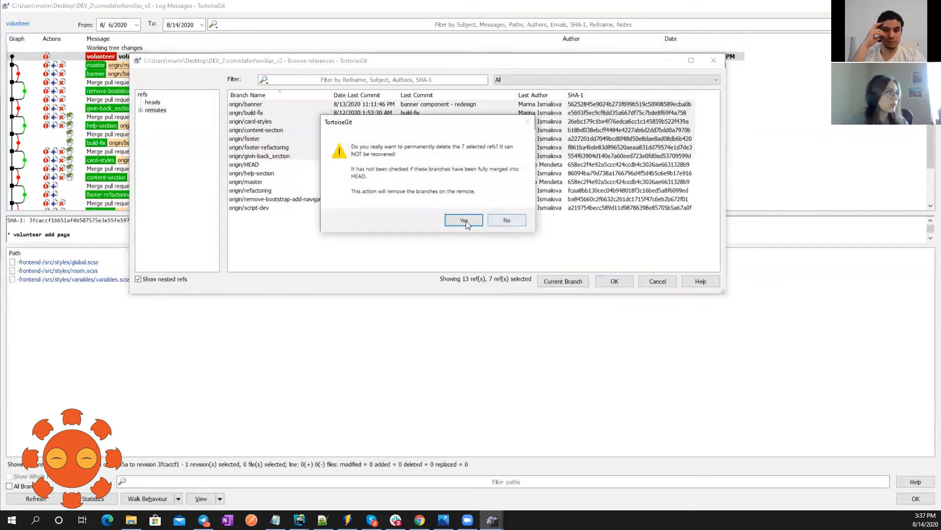
{"action": "left_click", "coordinate": [463, 220]}
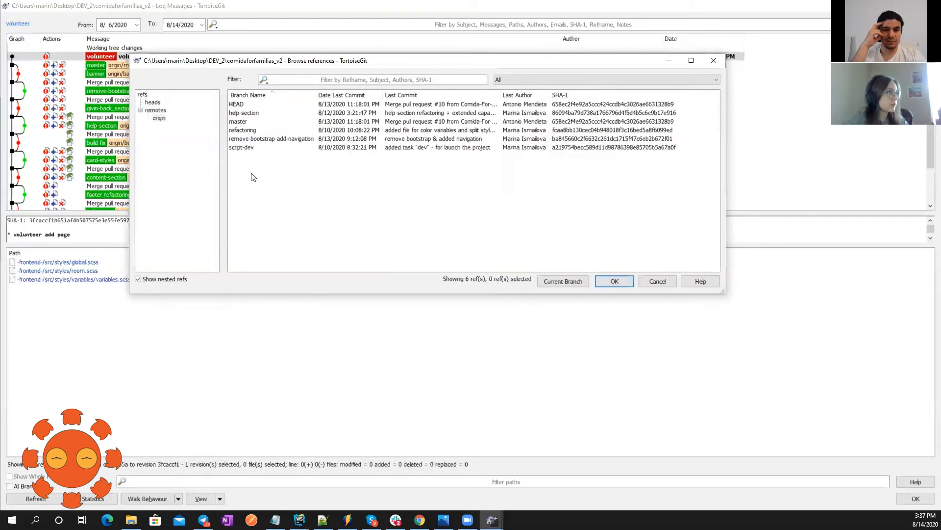
Delete remote branches help-section, refactoring, remove-bootstrap-add-navigation and script-dev
{"action": "left_click", "coordinate": [244, 112]}
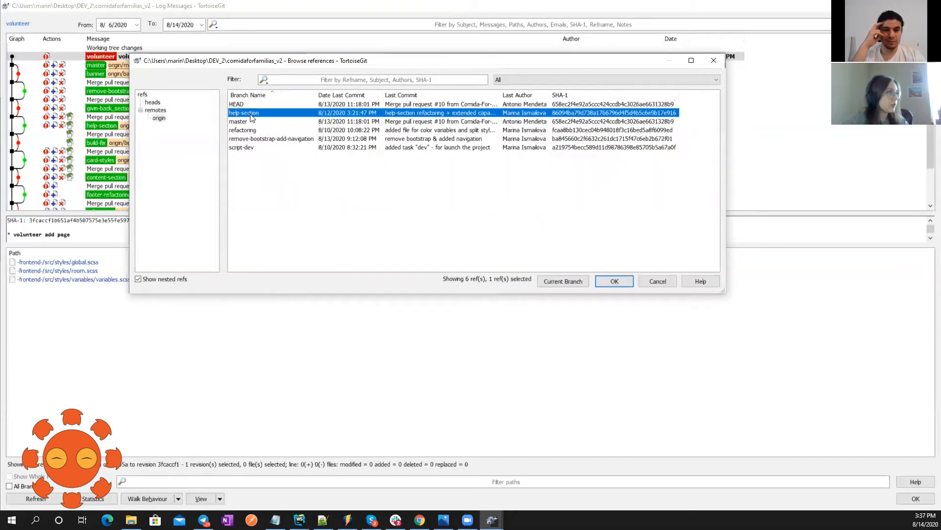
{"action": "mouse_move", "coordinate": [252, 133]}
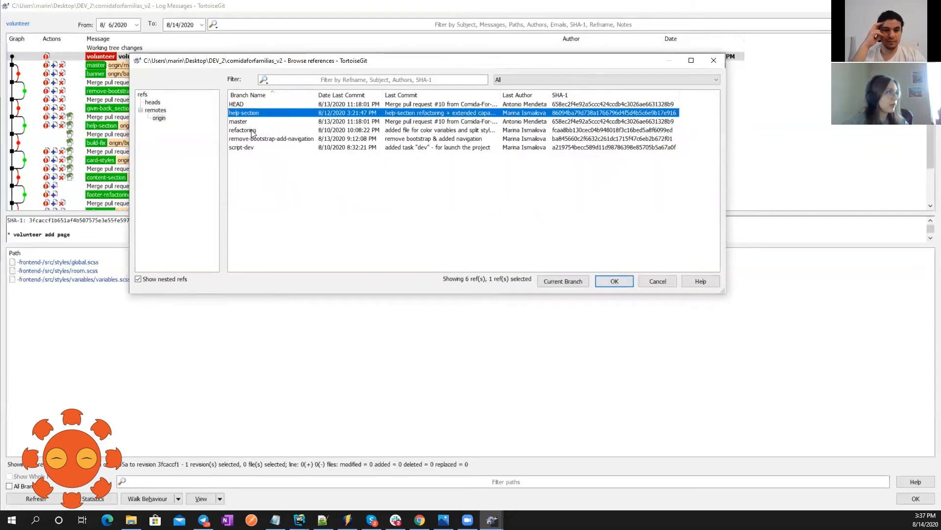
{"action": "left_click", "coordinate": [242, 130]}
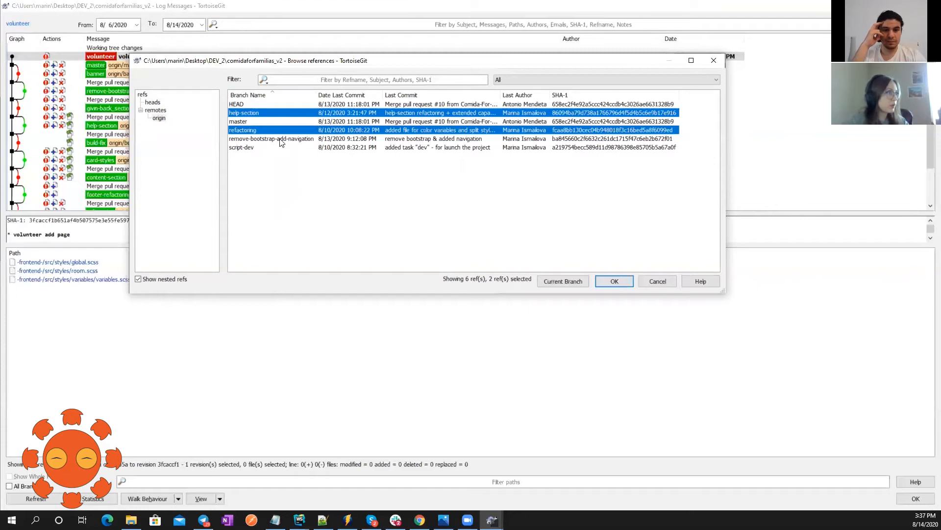
{"action": "left_click", "coordinate": [270, 138]}
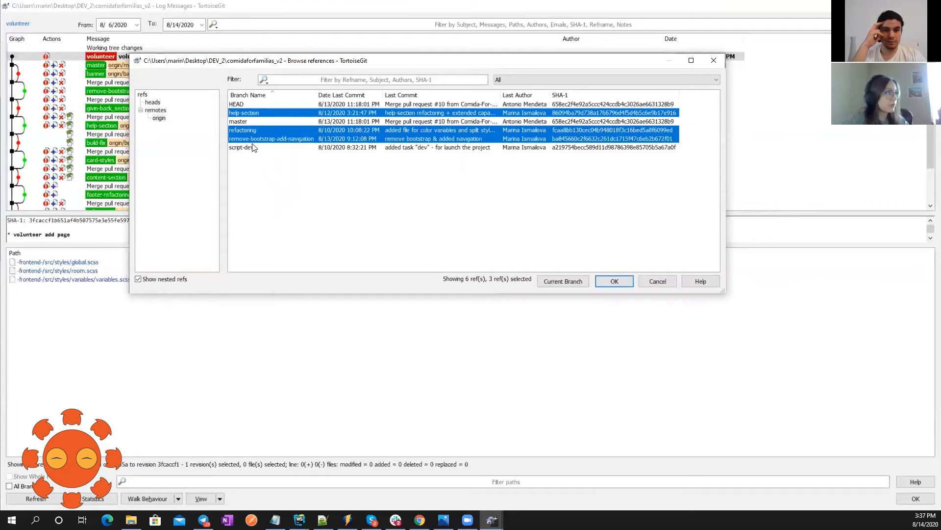
{"action": "left_click", "coordinate": [241, 148]}
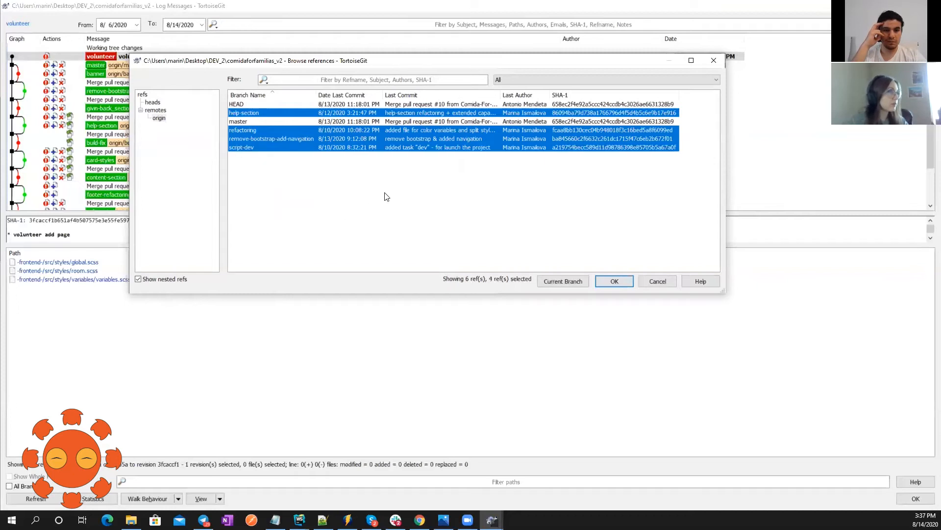
{"action": "mouse_move", "coordinate": [294, 183]}
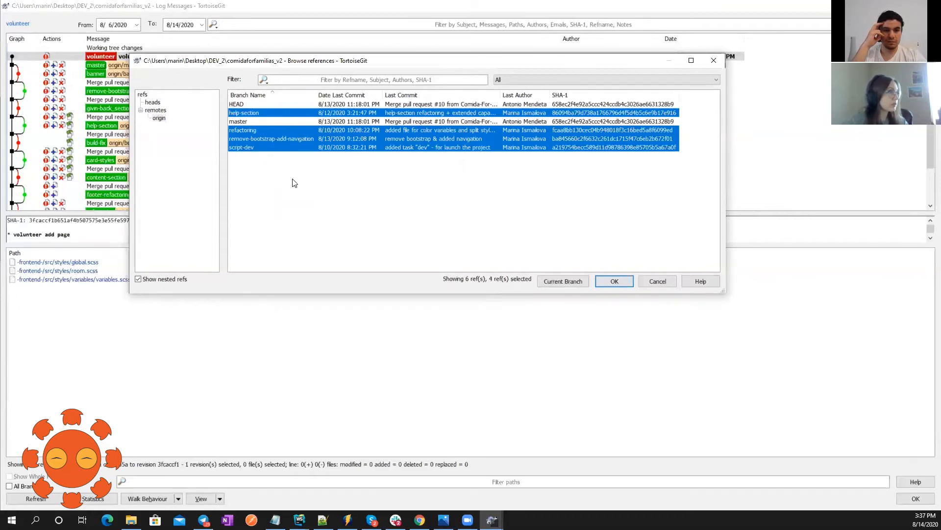
{"action": "right_click", "coordinate": [271, 139]}
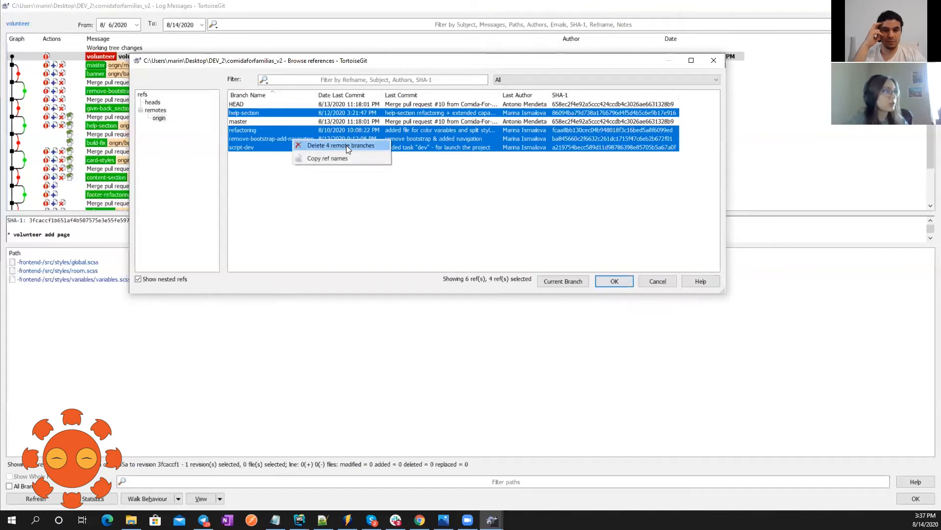
{"action": "left_click", "coordinate": [340, 145]}
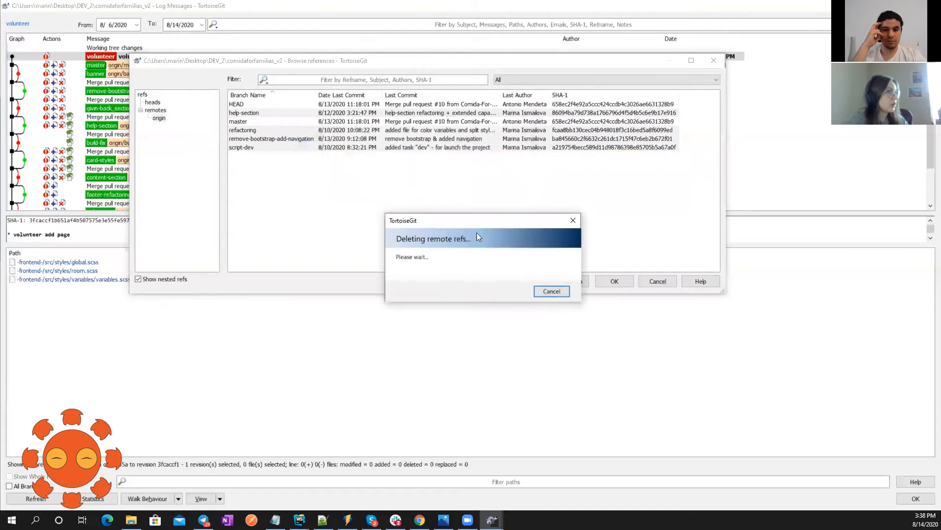
{"action": "mouse_move", "coordinate": [285, 149]}
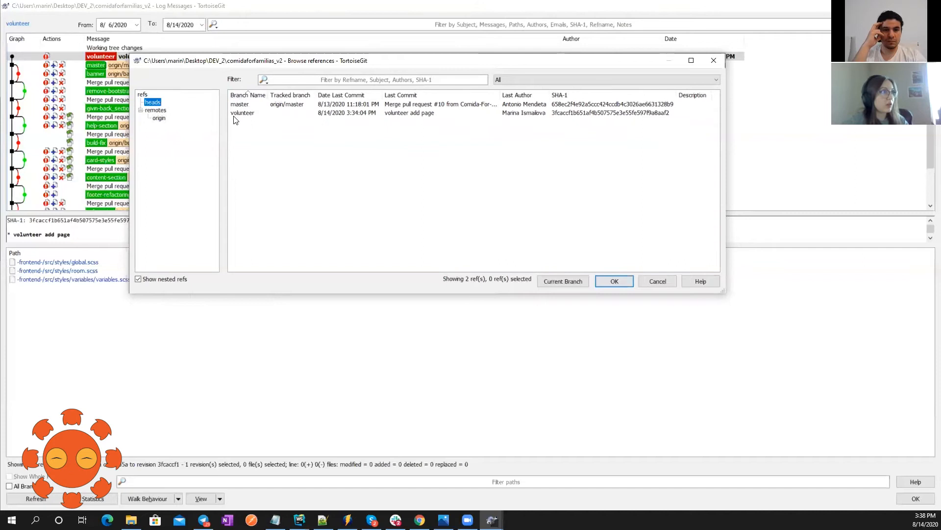
Verify heads holds volunteer and origin holds only HEAD and master, then close Browse References
{"action": "left_click", "coordinate": [243, 113]}
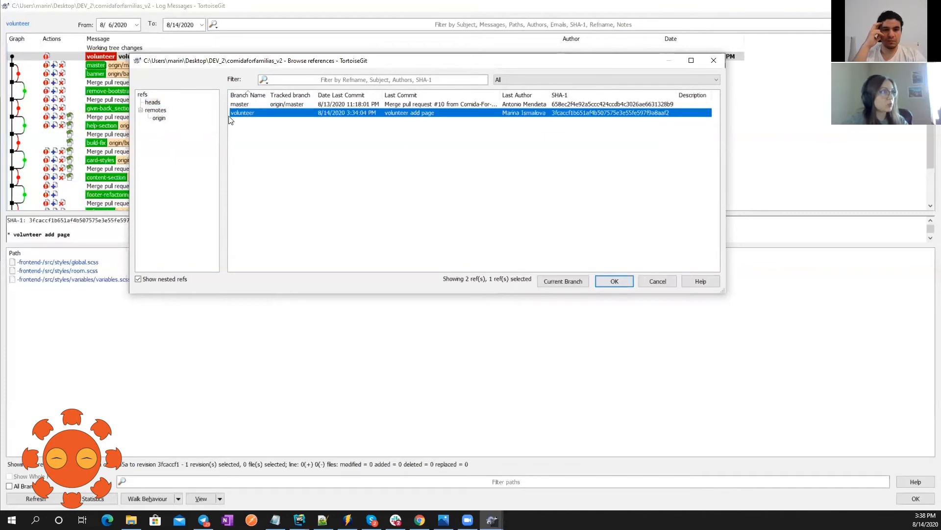
{"action": "left_click", "coordinate": [158, 118]}
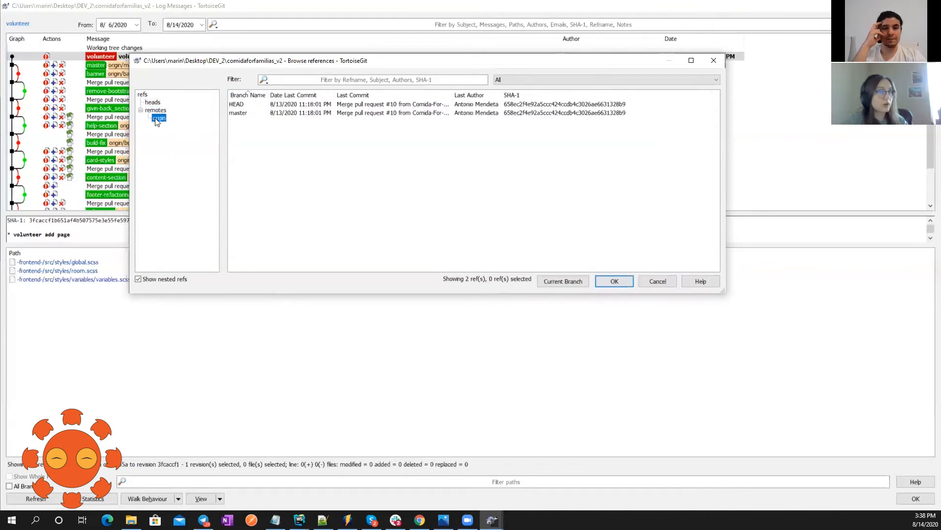
{"action": "left_click", "coordinate": [238, 112]}
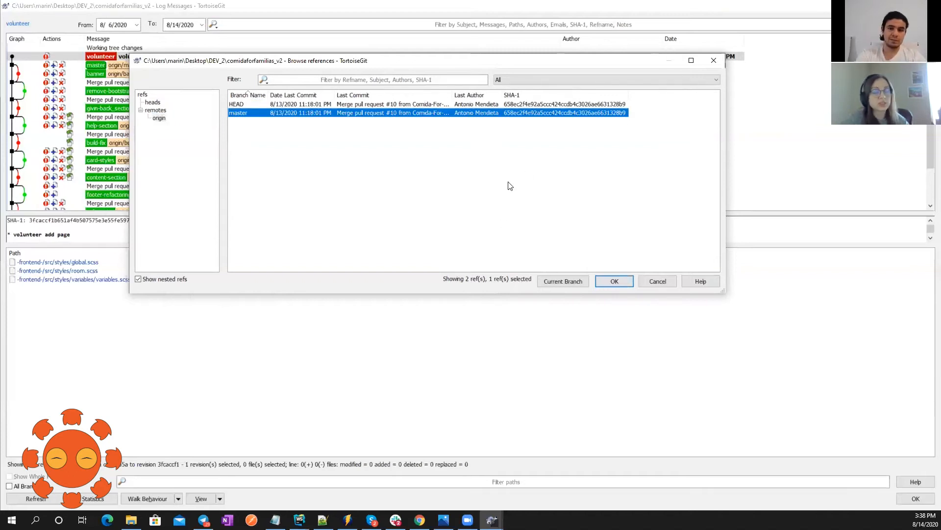
{"action": "mouse_move", "coordinate": [563, 154]}
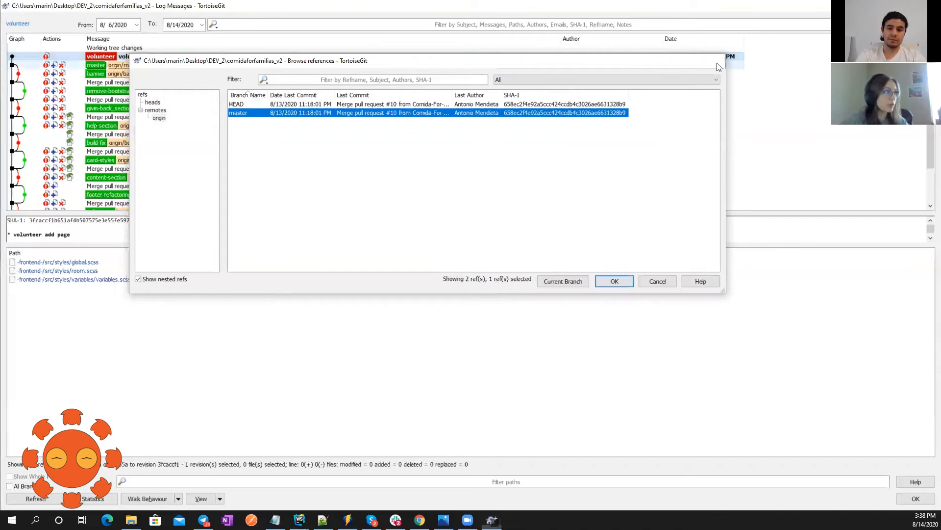
{"action": "left_click", "coordinate": [613, 281]}
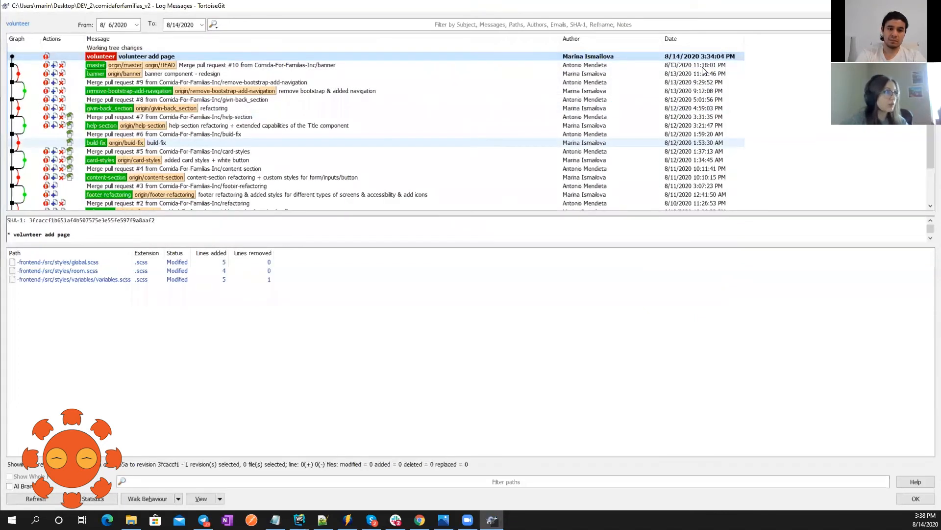
Bring up Git Switch/Checkout for comidaforfamilias_v2 from its context menu and dismiss the dialog
{"action": "right_click", "coordinate": [275, 200]}
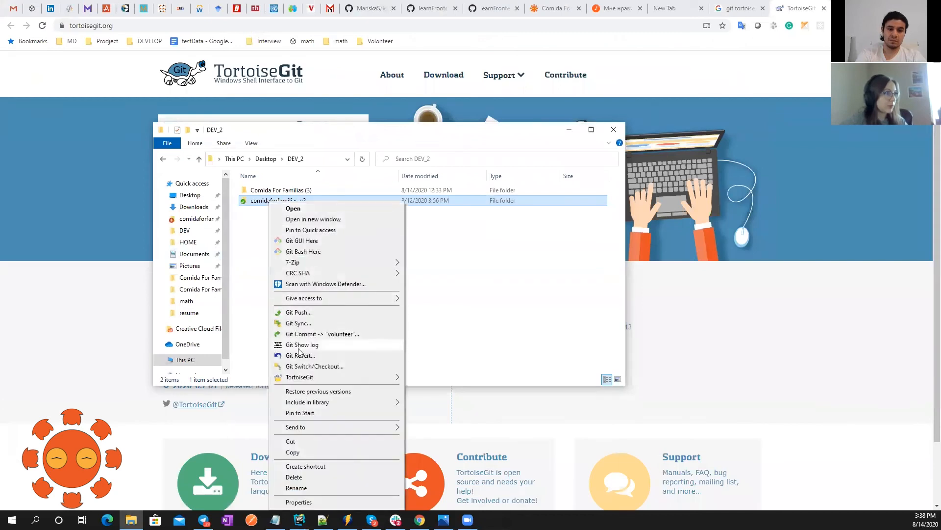
{"action": "mouse_move", "coordinate": [317, 351]}
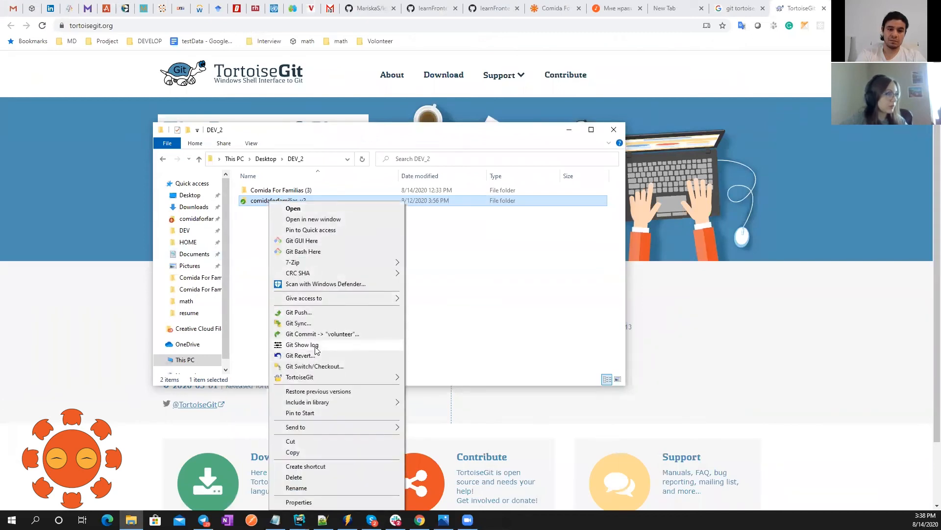
{"action": "left_click", "coordinate": [315, 366]}
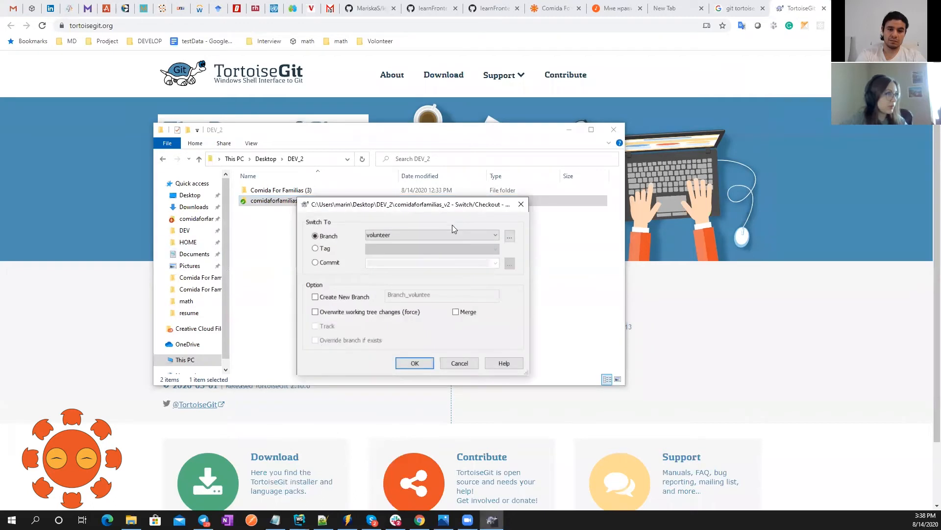
{"action": "left_click", "coordinate": [494, 234]}
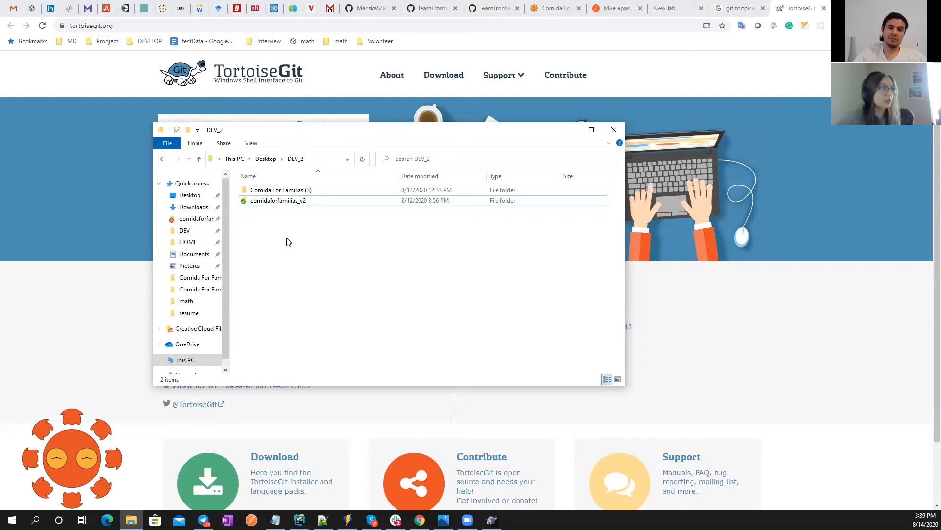
Push local volunteer to remote origin as a new branch via the folder's Git Push
{"action": "left_click", "coordinate": [278, 200]}
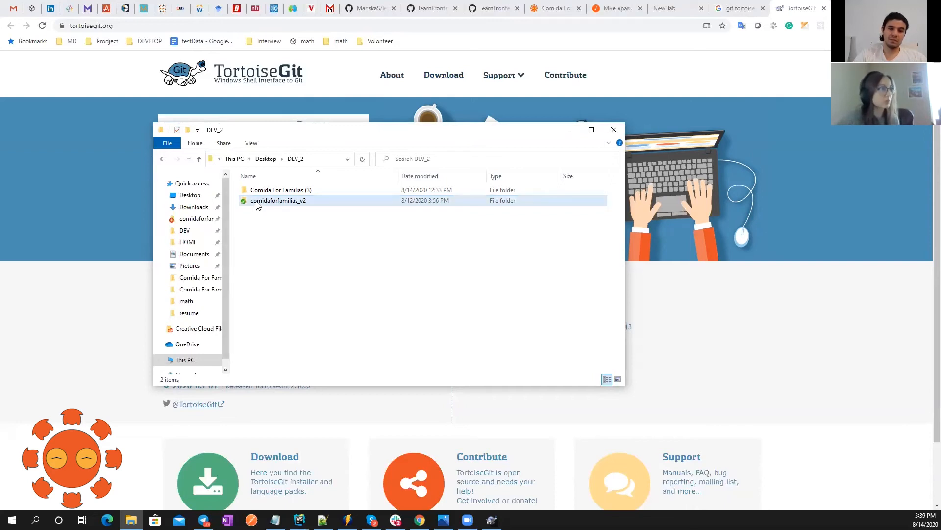
{"action": "right_click", "coordinate": [278, 200]}
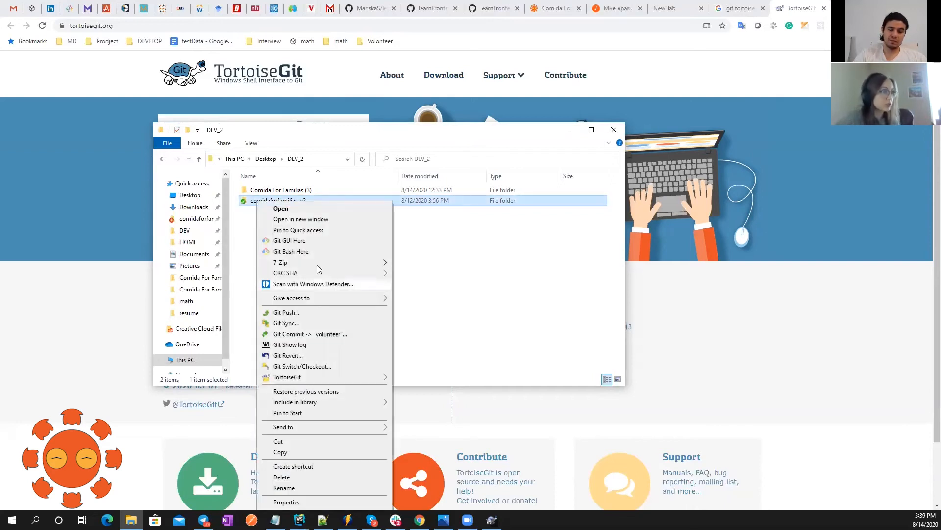
{"action": "mouse_move", "coordinate": [327, 336]}
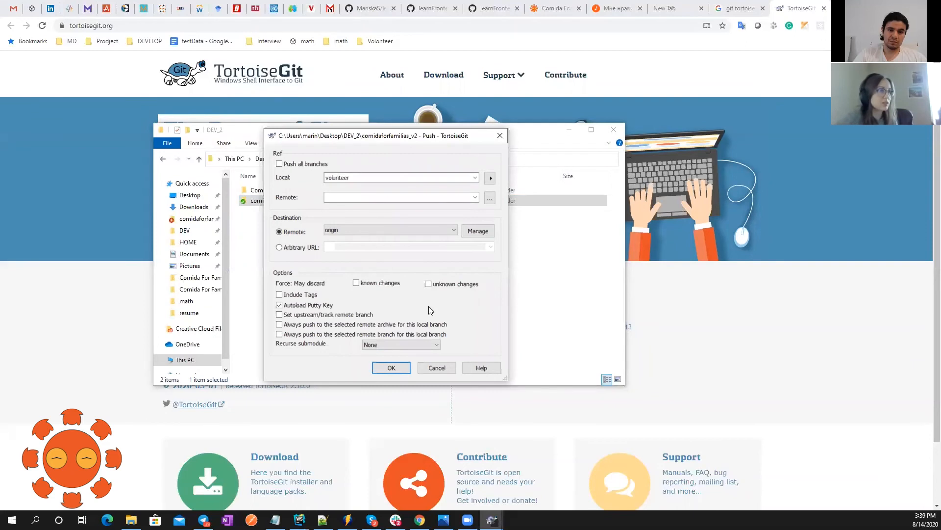
{"action": "mouse_move", "coordinate": [421, 312]}
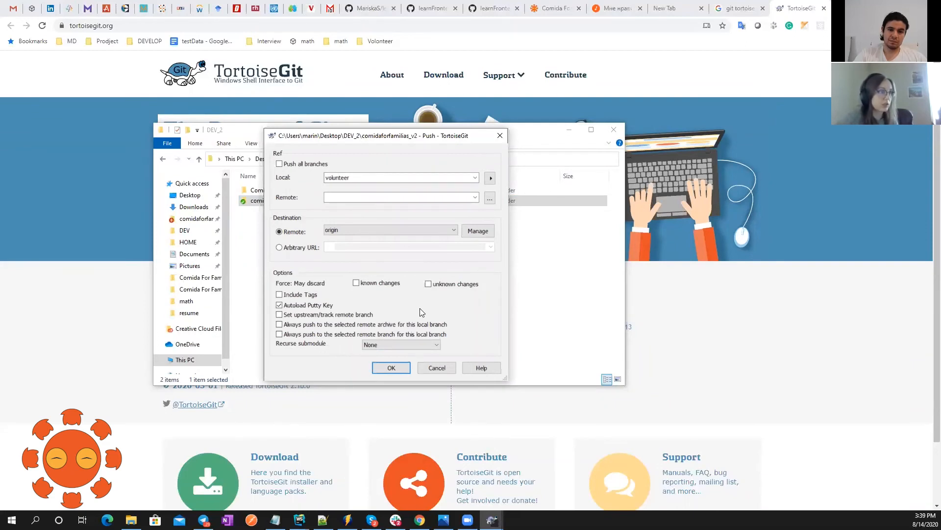
{"action": "left_click", "coordinate": [391, 368]}
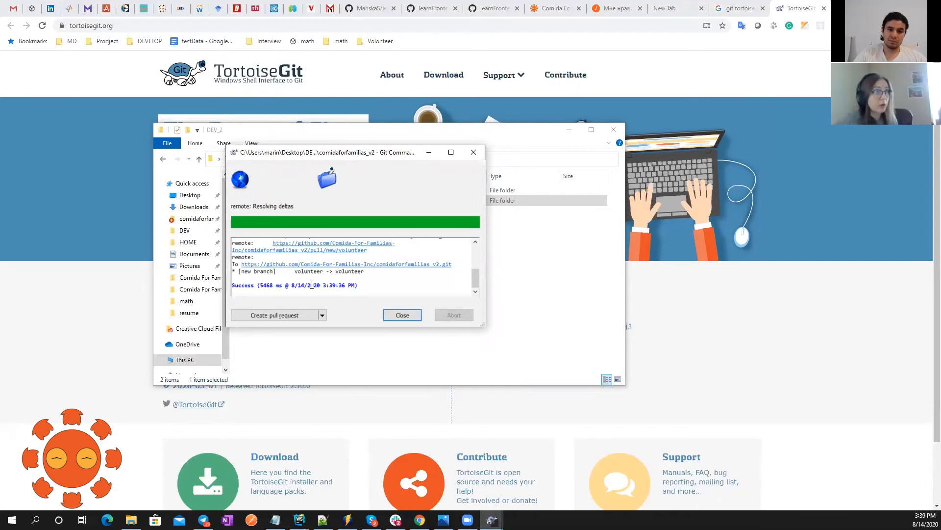
{"action": "mouse_move", "coordinate": [315, 271]}
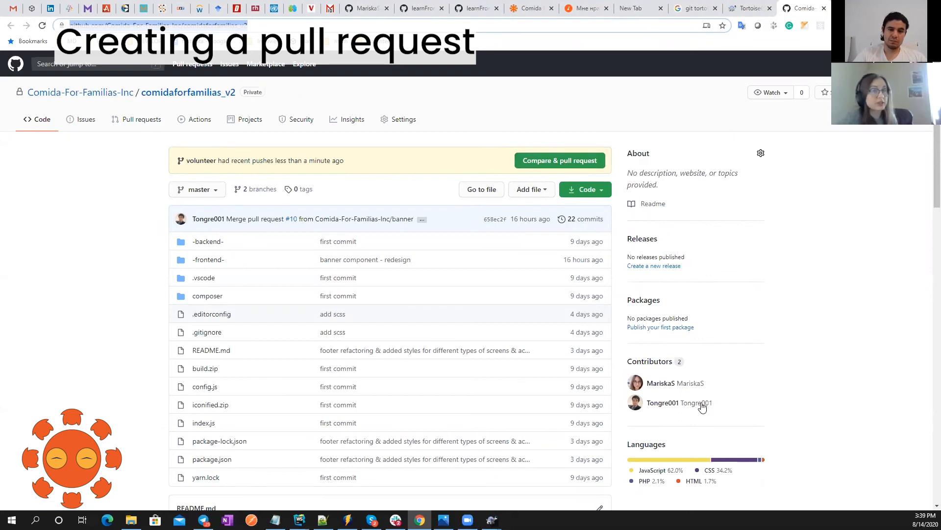
{"action": "mouse_move", "coordinate": [93, 295]}
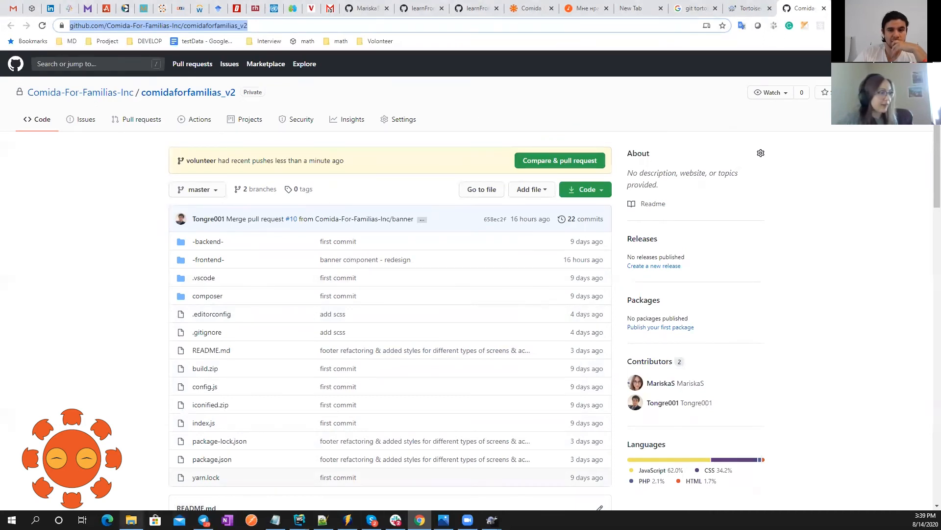
Bring up the Git context menu on the comidaforfamilias_v2 repository folder
{"action": "right_click", "coordinate": [278, 200]}
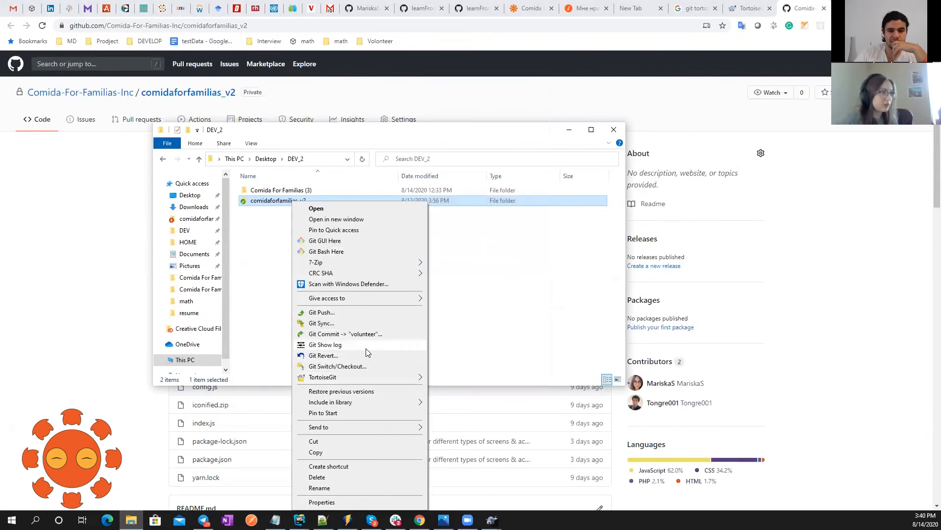
Show the log, browse remote references and select origin/volunteer among HEAD, master and volunteer
{"action": "left_click", "coordinate": [324, 344]}
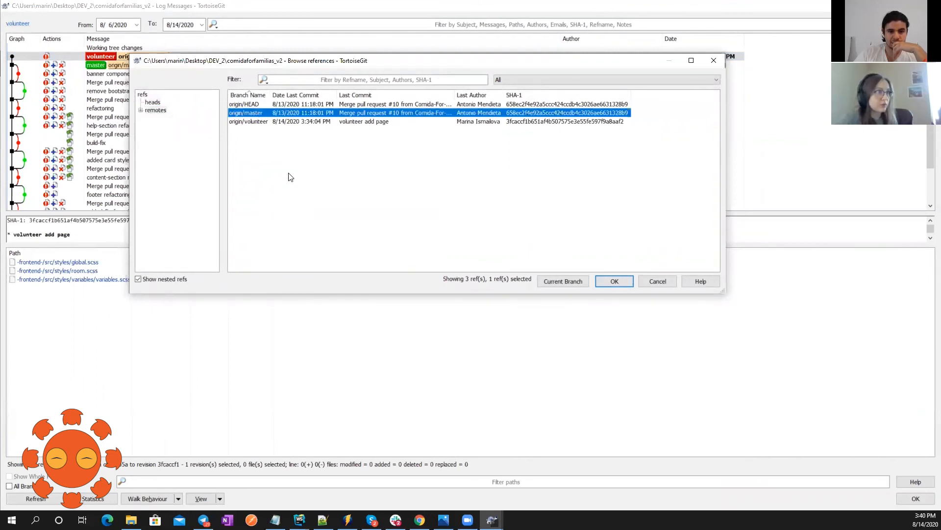
{"action": "left_click", "coordinate": [300, 198]}
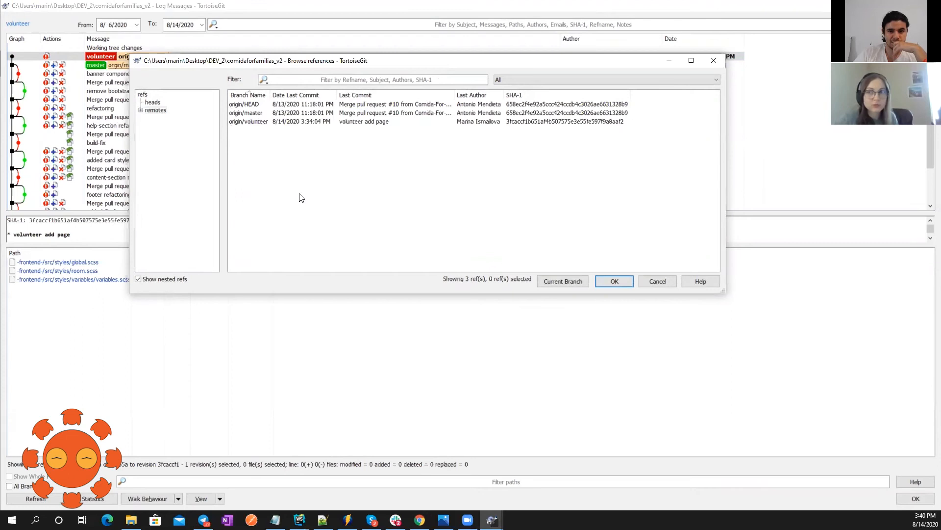
{"action": "left_click", "coordinate": [248, 122]}
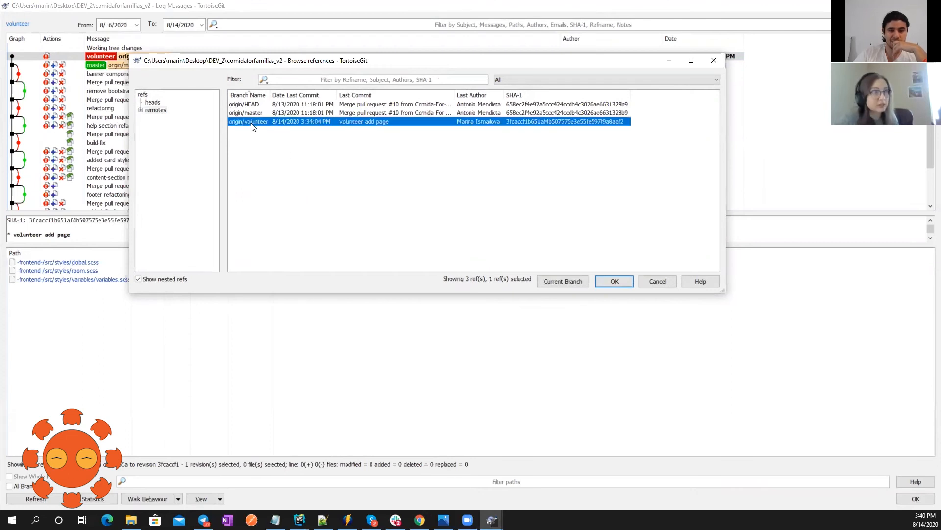
{"action": "right_click", "coordinate": [248, 121]}
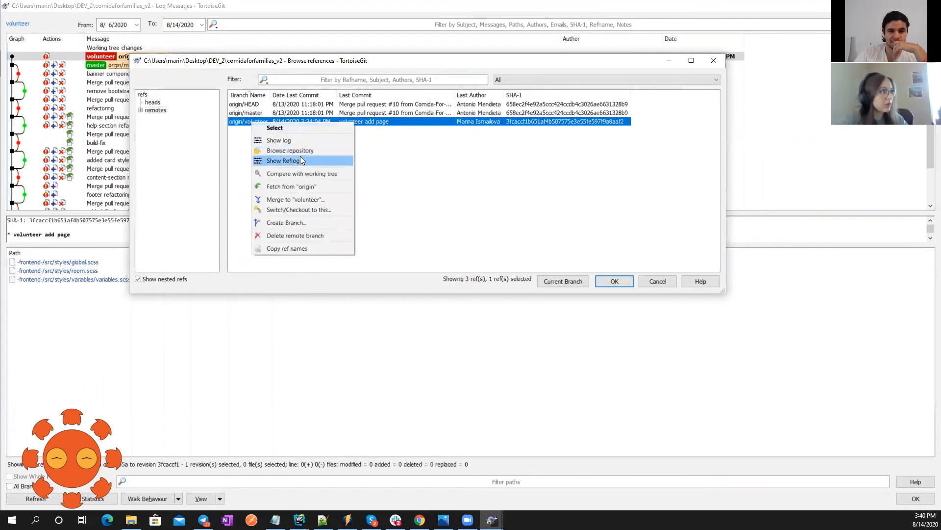
{"action": "mouse_move", "coordinate": [294, 234]}
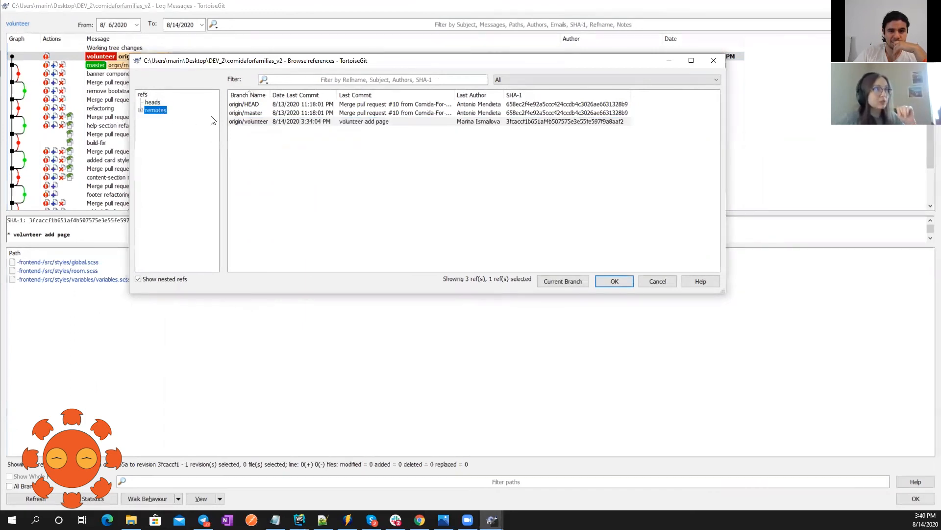
{"action": "left_click", "coordinate": [245, 112]}
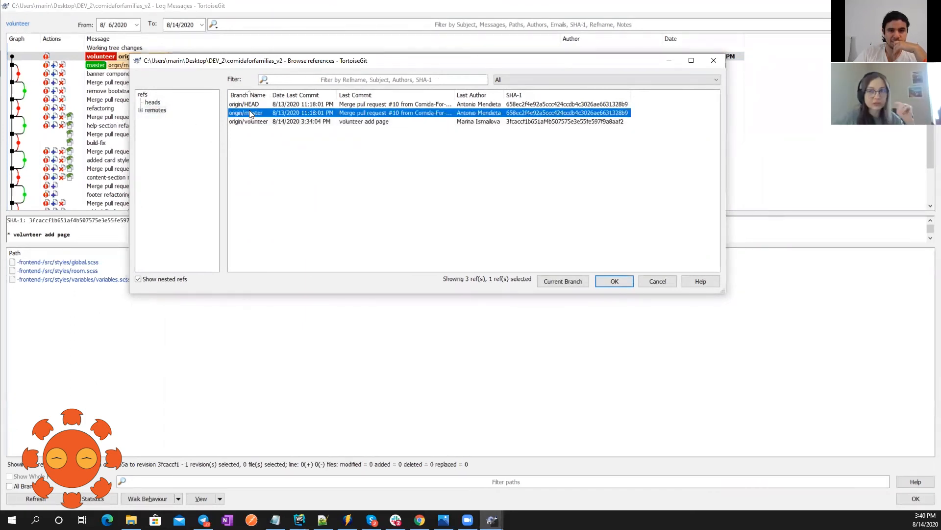
{"action": "mouse_move", "coordinate": [285, 177]}
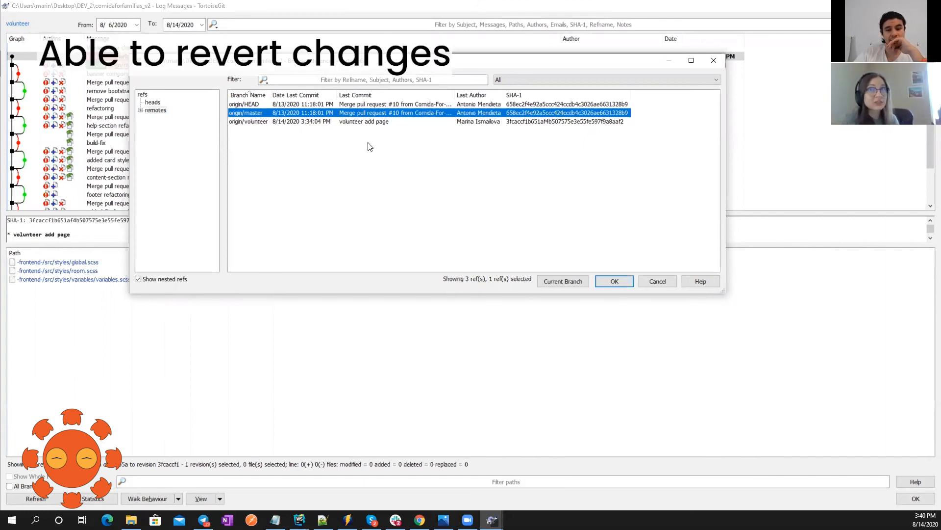
{"action": "mouse_move", "coordinate": [387, 146]}
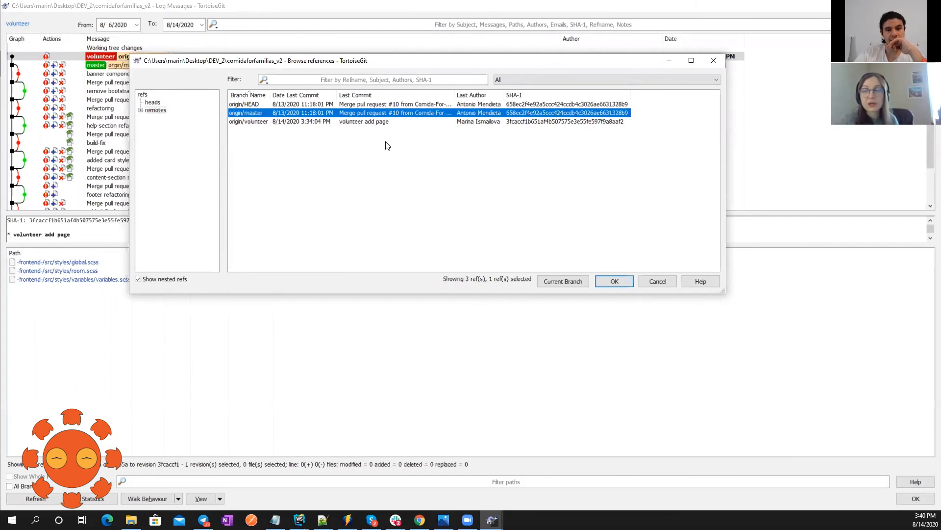
{"action": "mouse_move", "coordinate": [289, 161]}
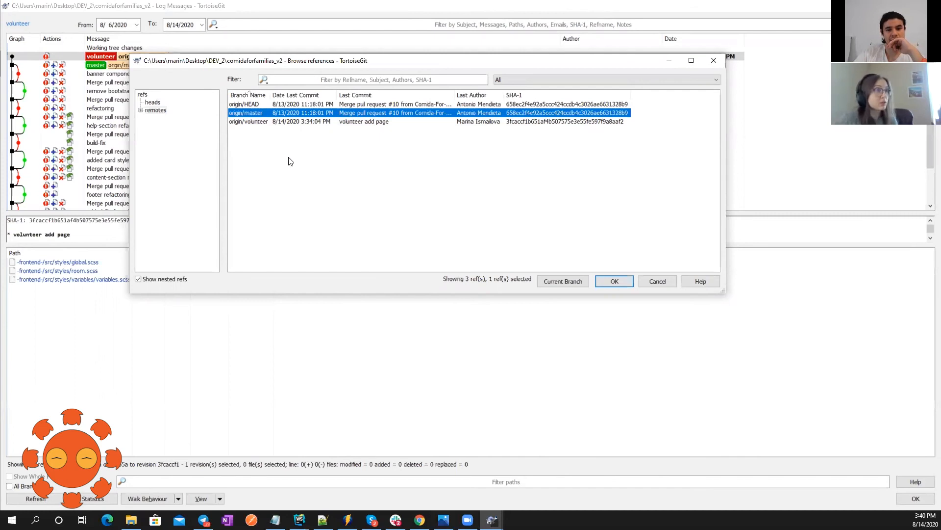
{"action": "left_click", "coordinate": [248, 122]}
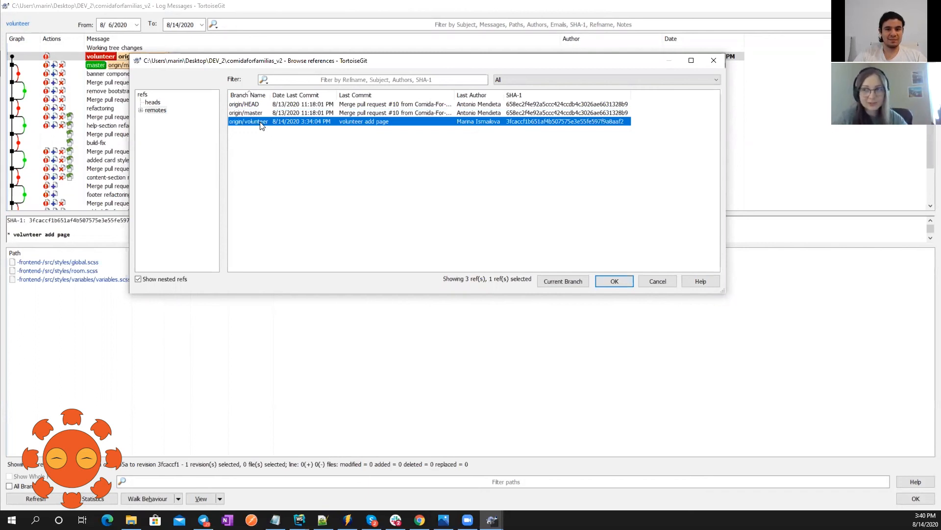
Delete remote branch origin/volunteer, confirm, check local volunteer remains, and close Browse References
{"action": "right_click", "coordinate": [249, 122]}
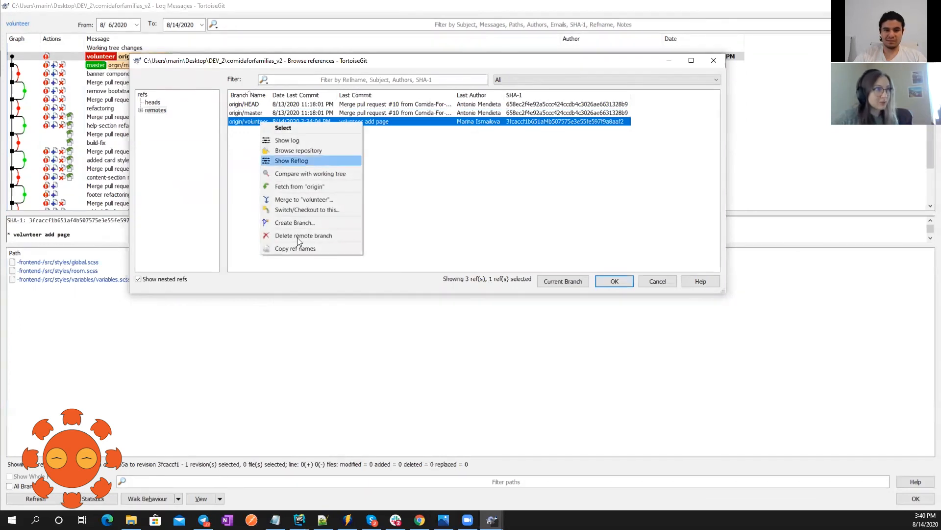
{"action": "mouse_move", "coordinate": [303, 234]}
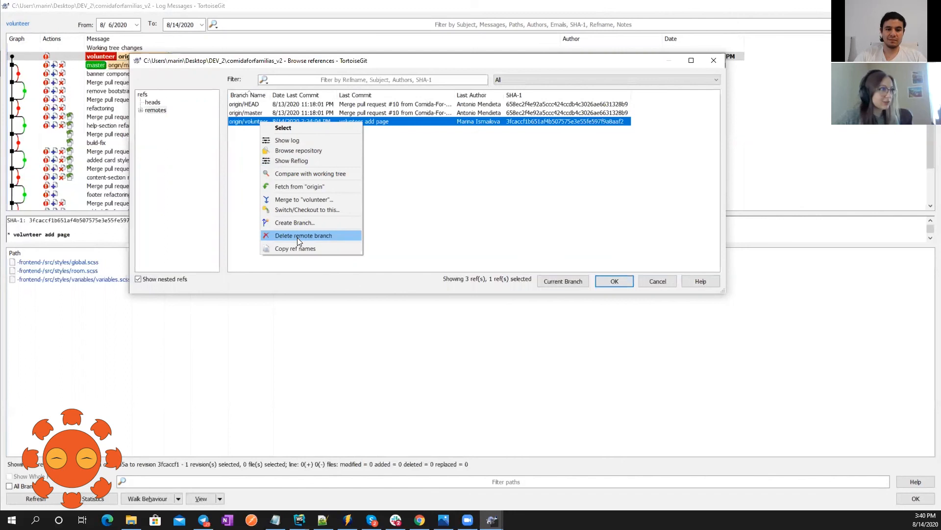
{"action": "left_click", "coordinate": [303, 234]}
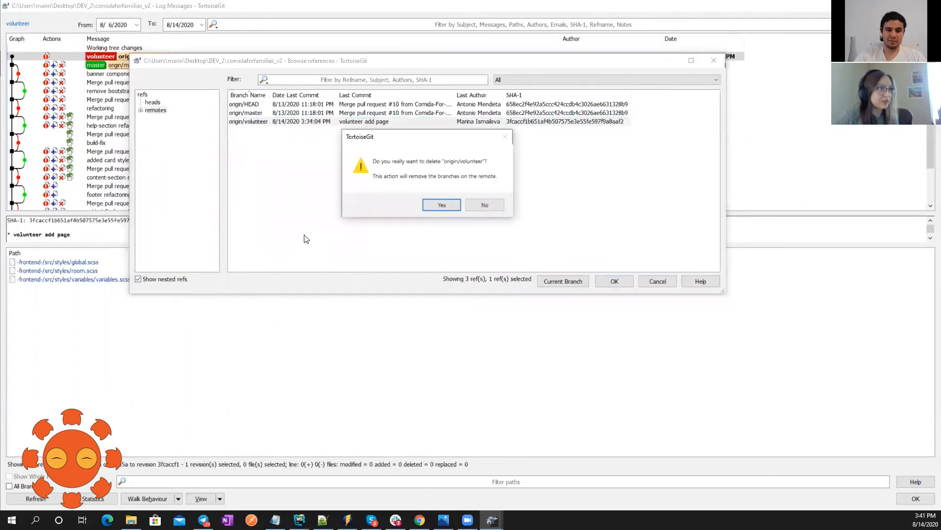
{"action": "mouse_move", "coordinate": [417, 151]}
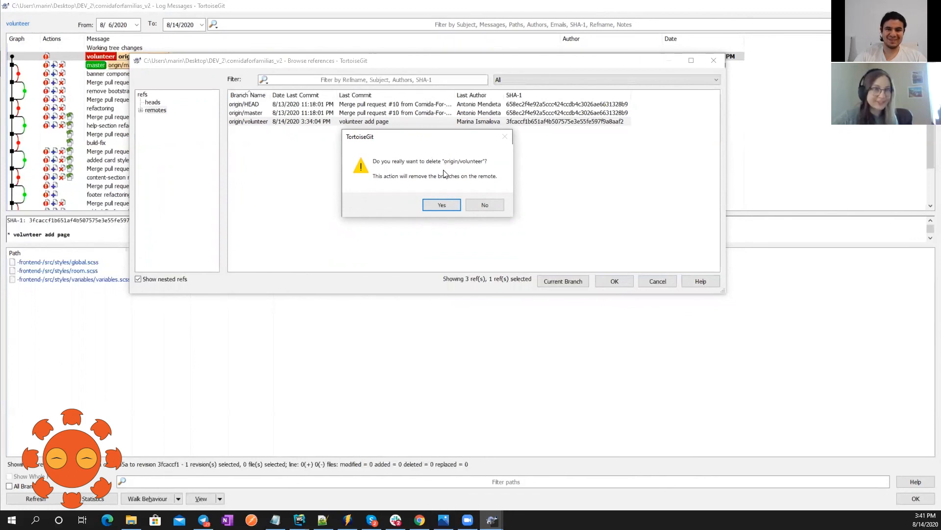
{"action": "left_click", "coordinate": [441, 205]}
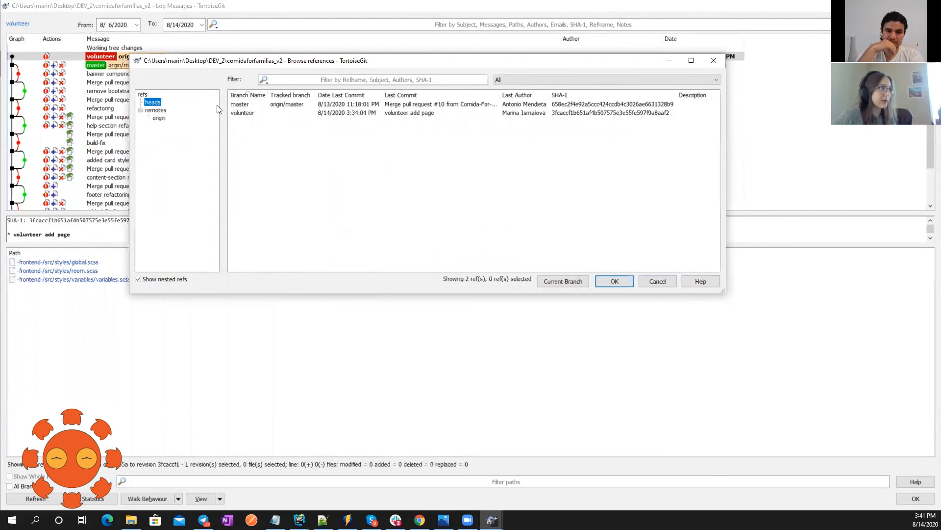
{"action": "left_click", "coordinate": [242, 113]}
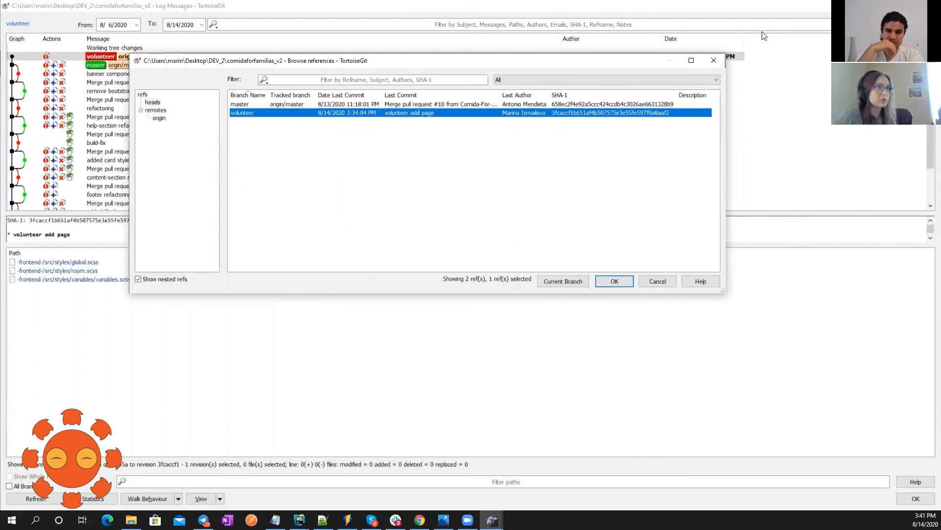
{"action": "left_click", "coordinate": [613, 281]}
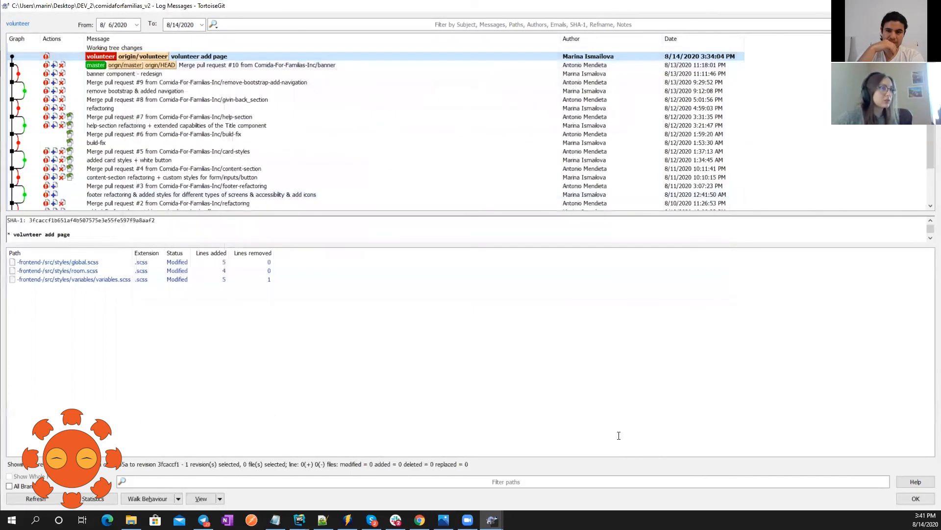